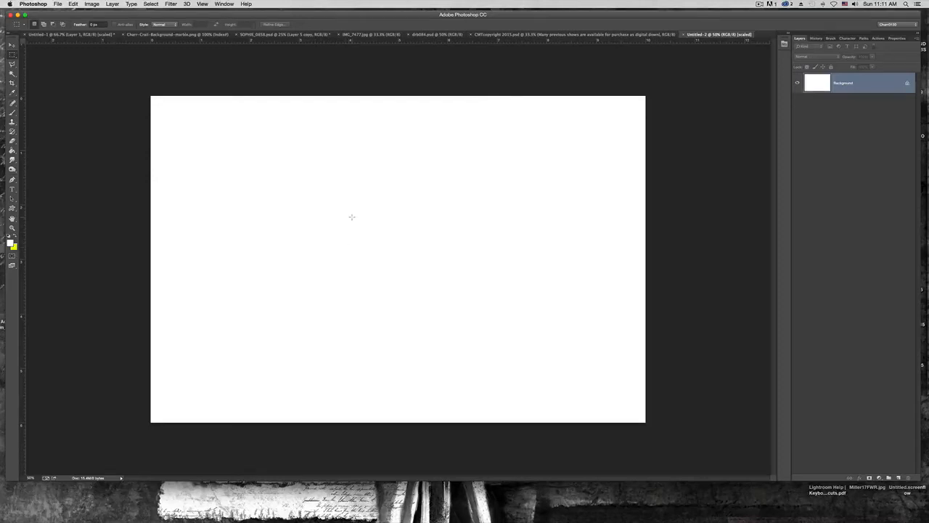
pyautogui.moveTo(396, 279)
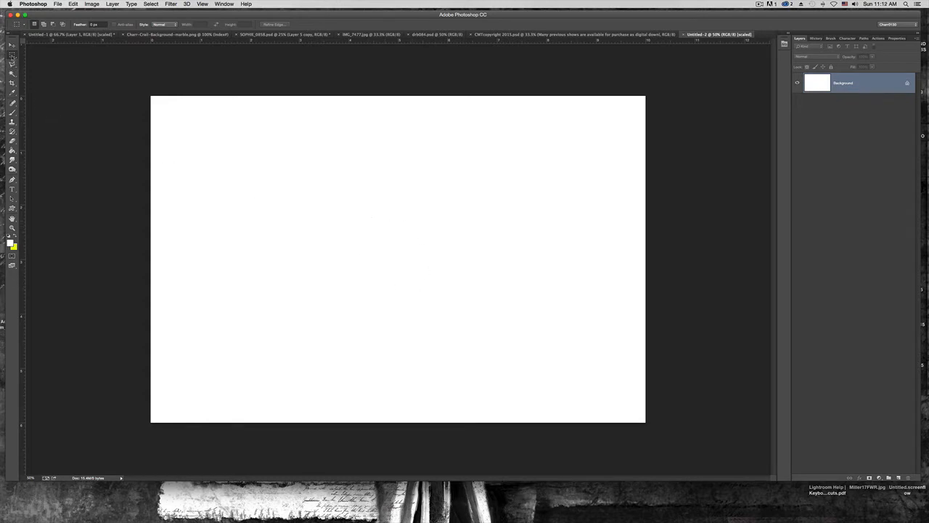
pyautogui.moveTo(251, 200)
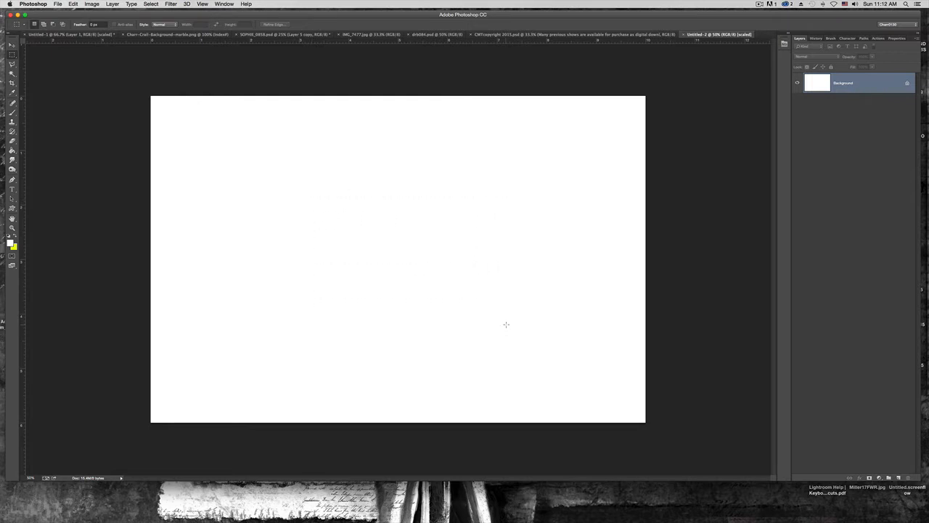
# Add an empty layer named 'Layer 1' above the white background
pyautogui.moveTo(311, 198); pyautogui.dragTo(506, 326)
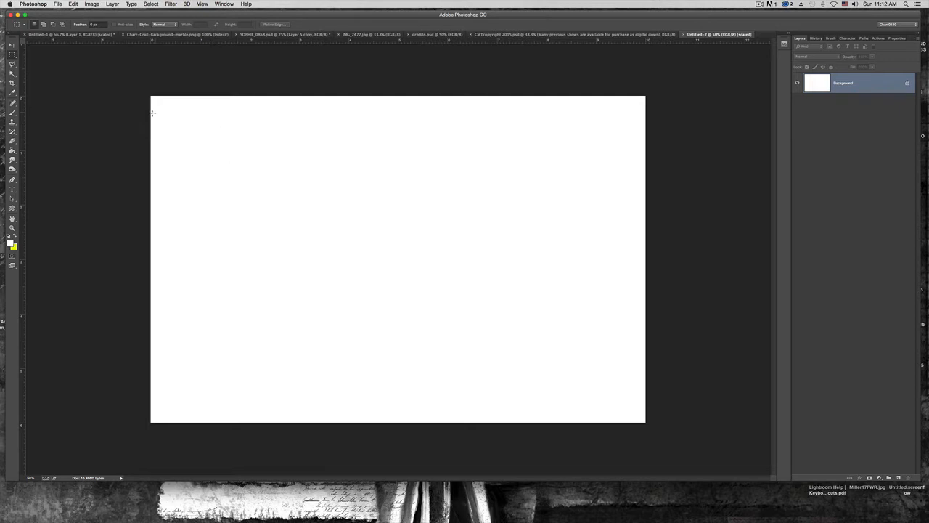
pyautogui.moveTo(359, 202)
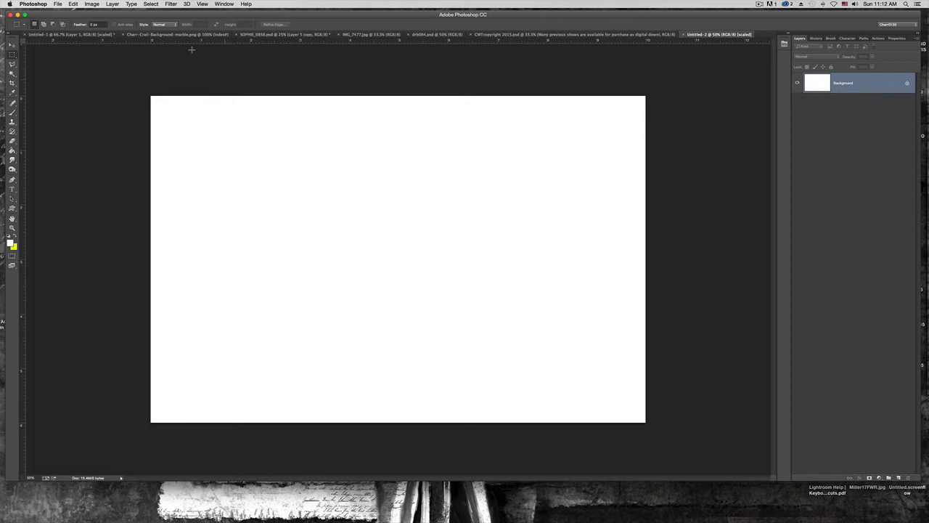
pyautogui.click(113, 5)
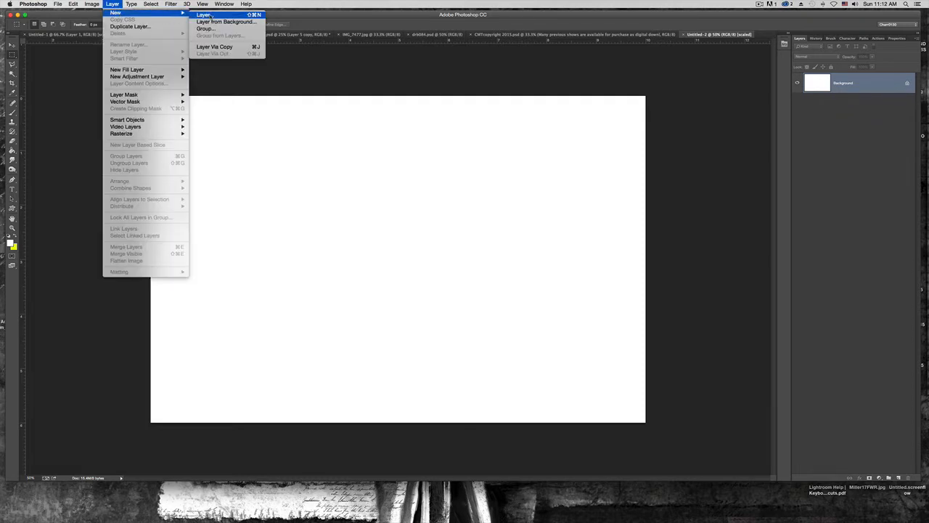
pyautogui.click(204, 16)
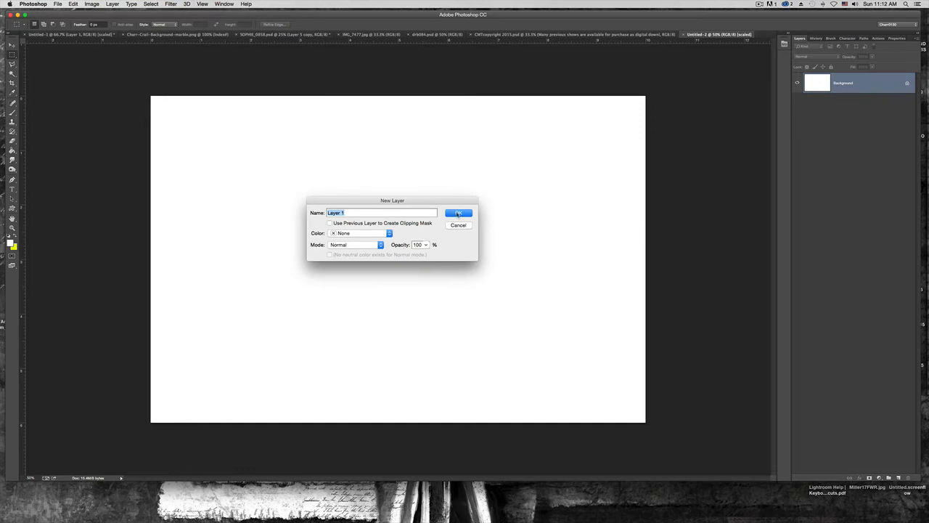
pyautogui.click(458, 213)
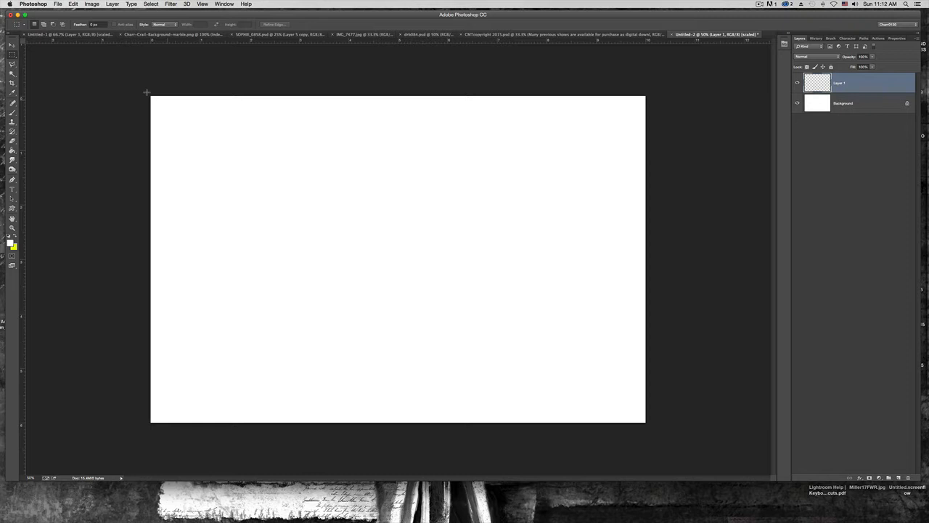
# Select a rectangle inset from the canvas edges on Layer 1 and fill it with bright cyan
pyautogui.moveTo(165, 107); pyautogui.dragTo(229, 178)
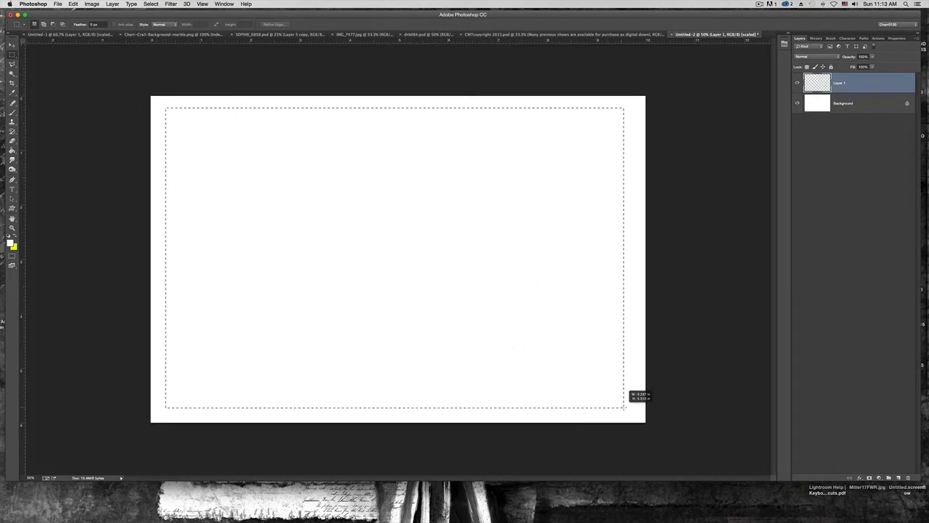
pyautogui.moveTo(624, 410); pyautogui.dragTo(632, 410)
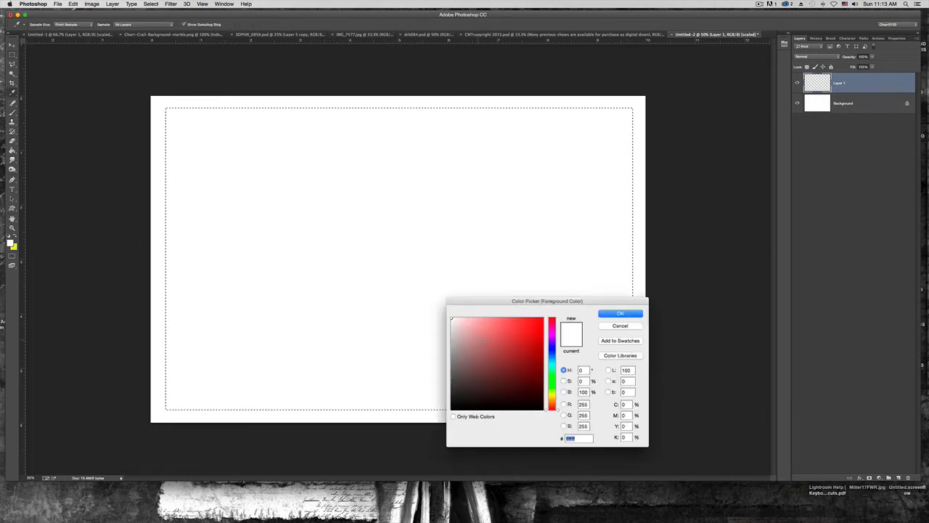
pyautogui.click(520, 360)
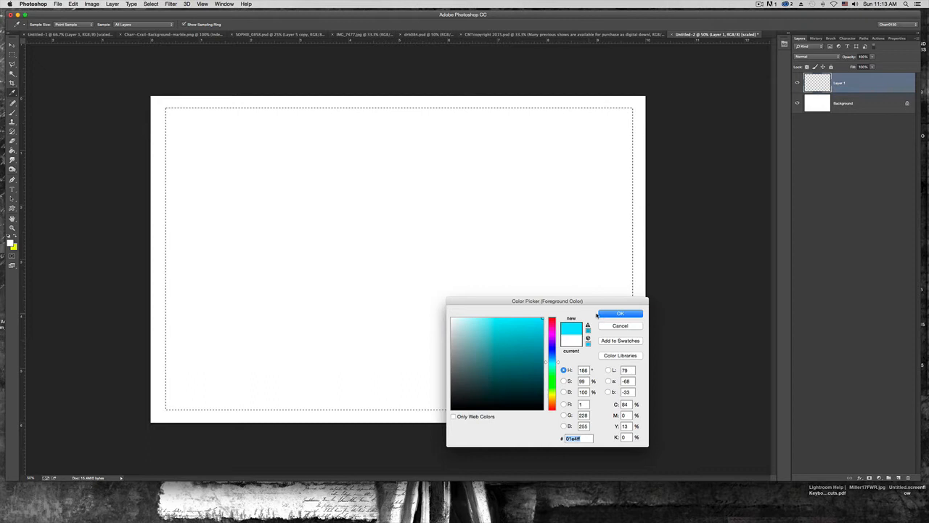
pyautogui.click(621, 313)
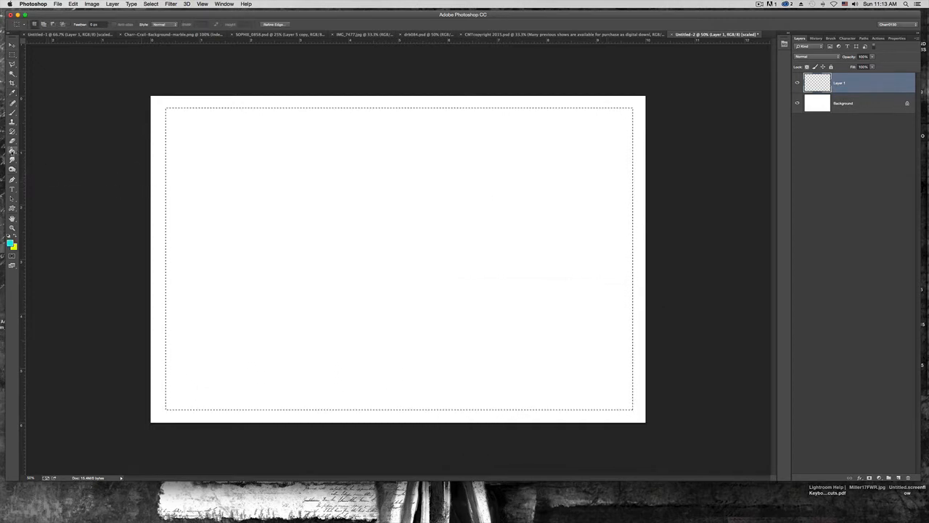
pyautogui.click(350, 262)
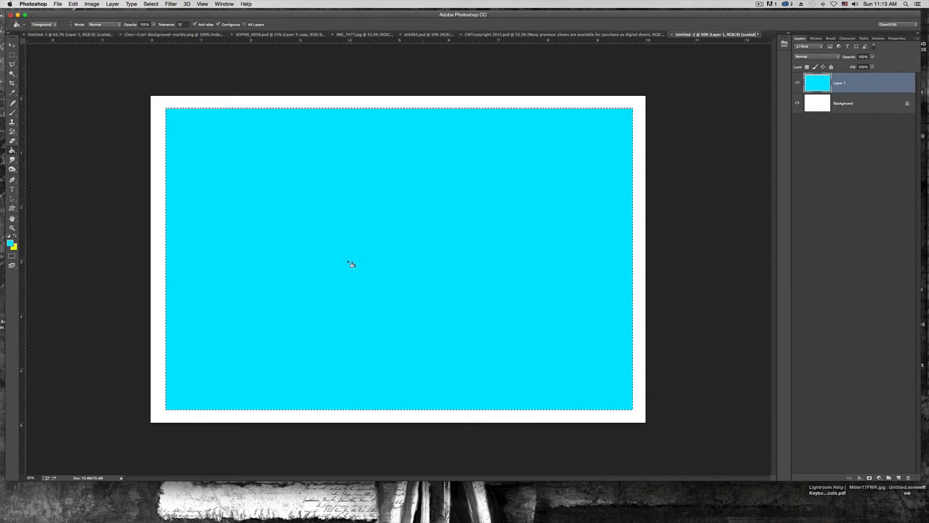
pyautogui.moveTo(672, 143)
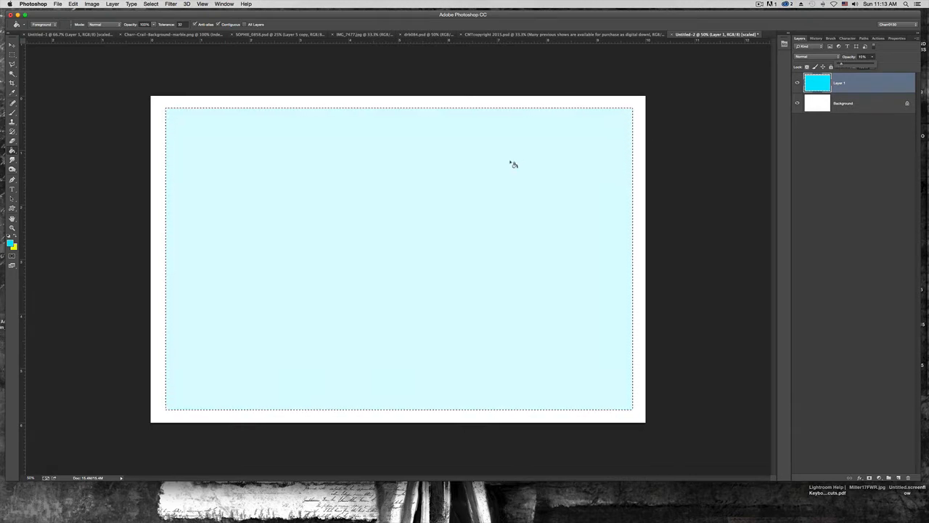
pyautogui.moveTo(164, 225)
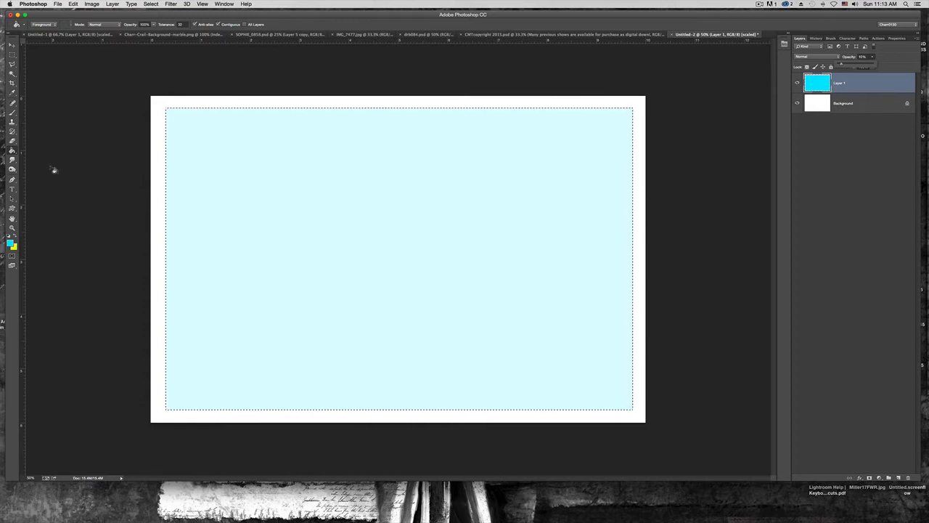
# Type '© Charr Crail' on a new text layer left of centre
pyautogui.click(11, 188)
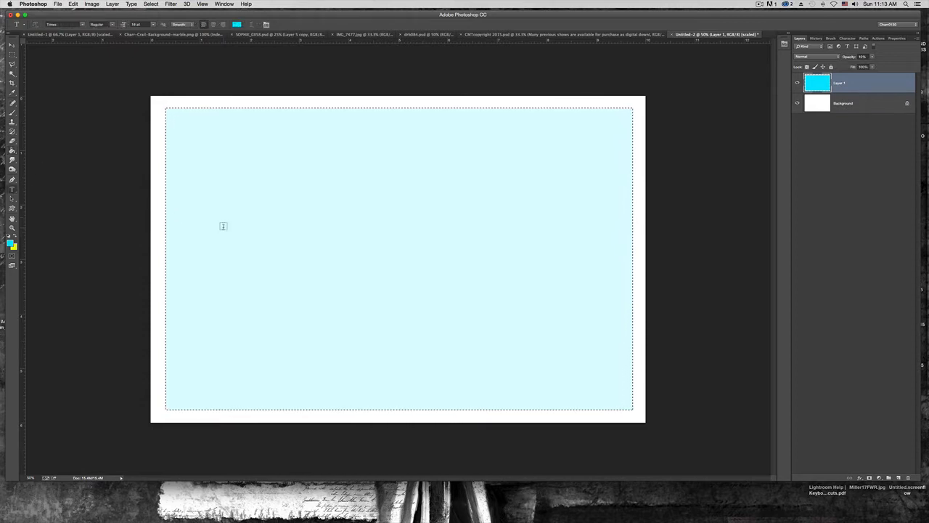
pyautogui.click(223, 226)
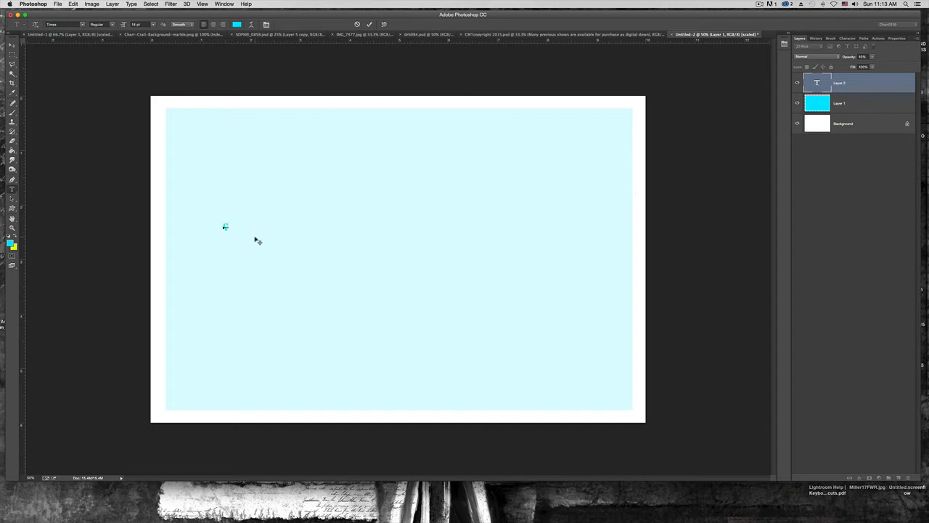
pyautogui.moveTo(240, 231)
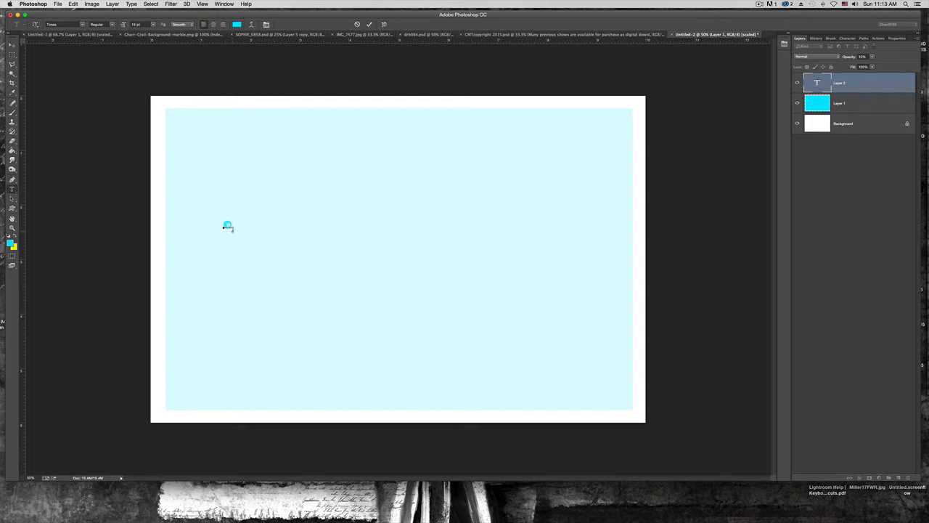
pyautogui.write('Charr')
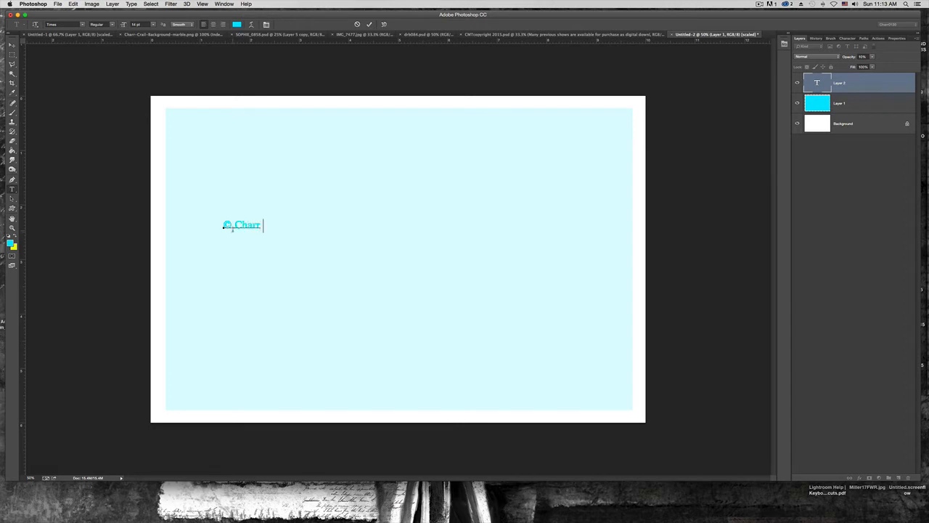
pyautogui.write('Crail')
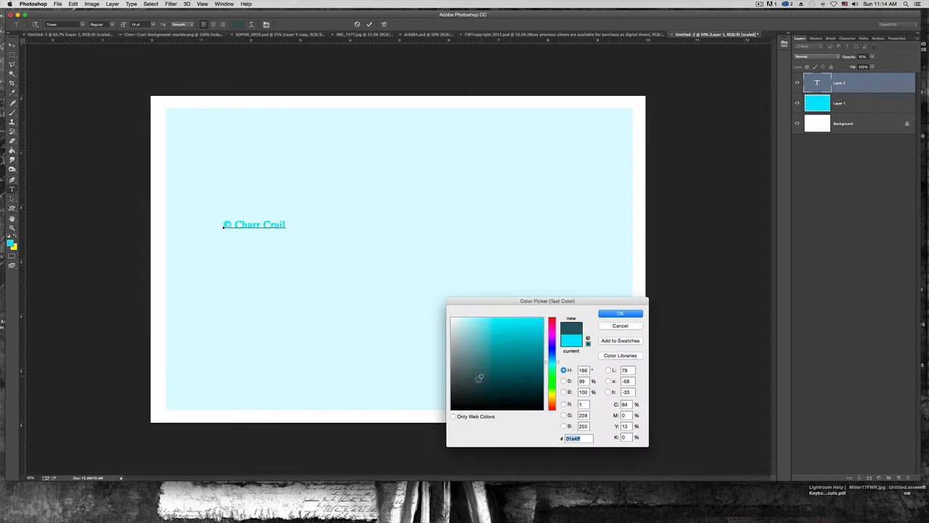
# Make '© Charr Crail' black, much larger, and scaled to span the cyan panel
pyautogui.click(620, 313)
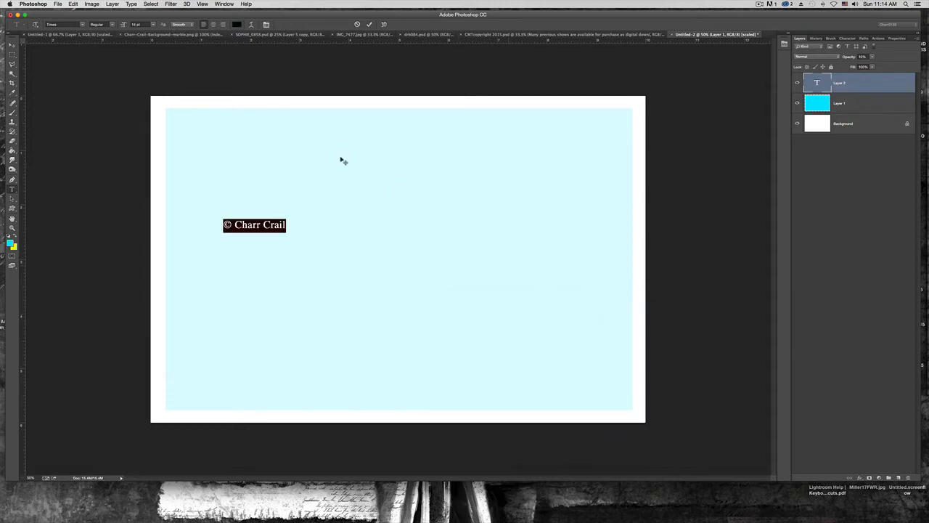
pyautogui.click(141, 24)
pyautogui.write('60')
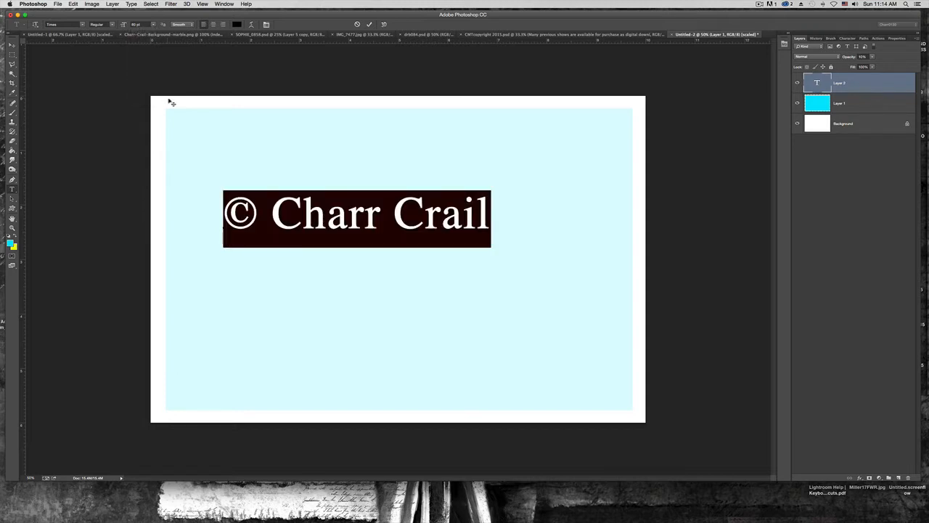
pyautogui.click(137, 24)
pyautogui.write('72')
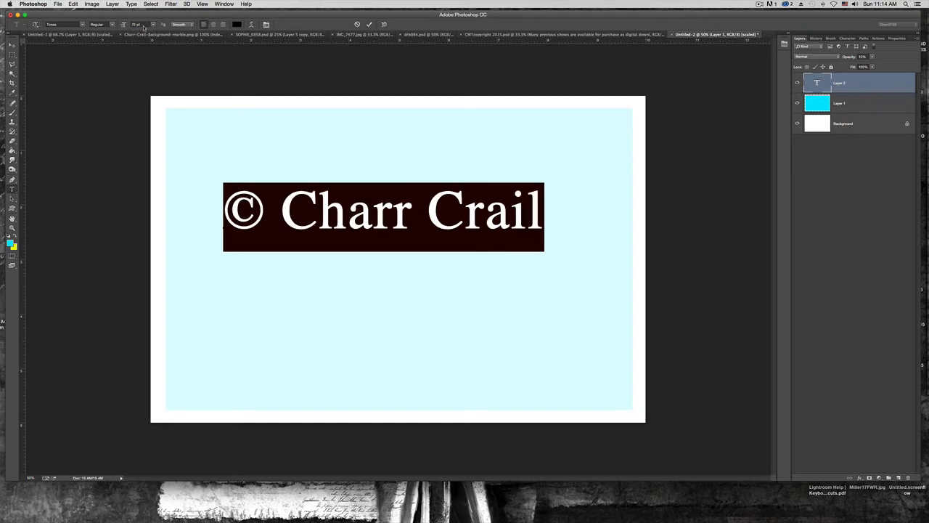
pyautogui.click(138, 23)
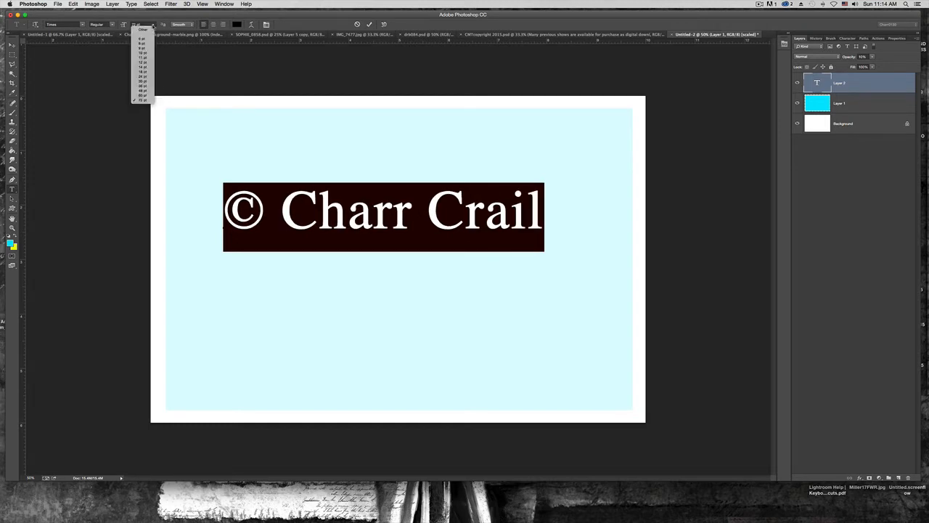
pyautogui.click(142, 24)
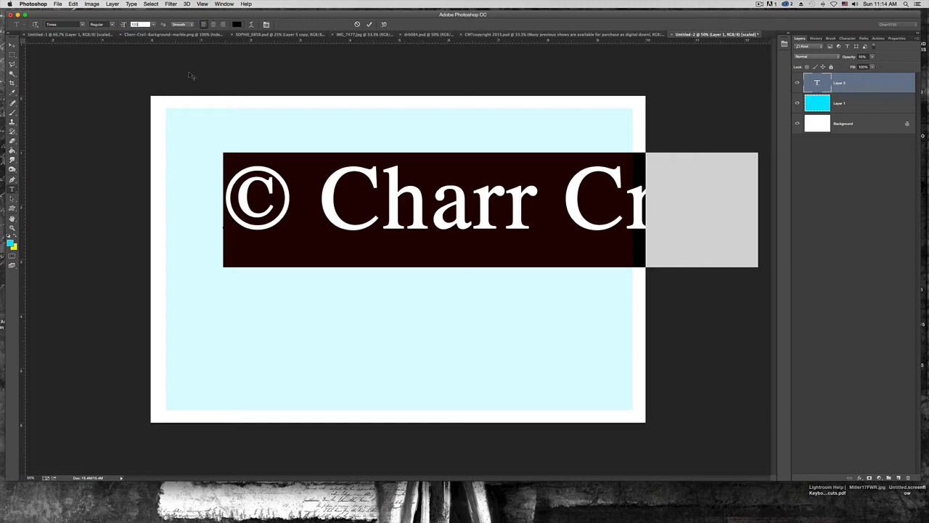
pyautogui.moveTo(34, 57)
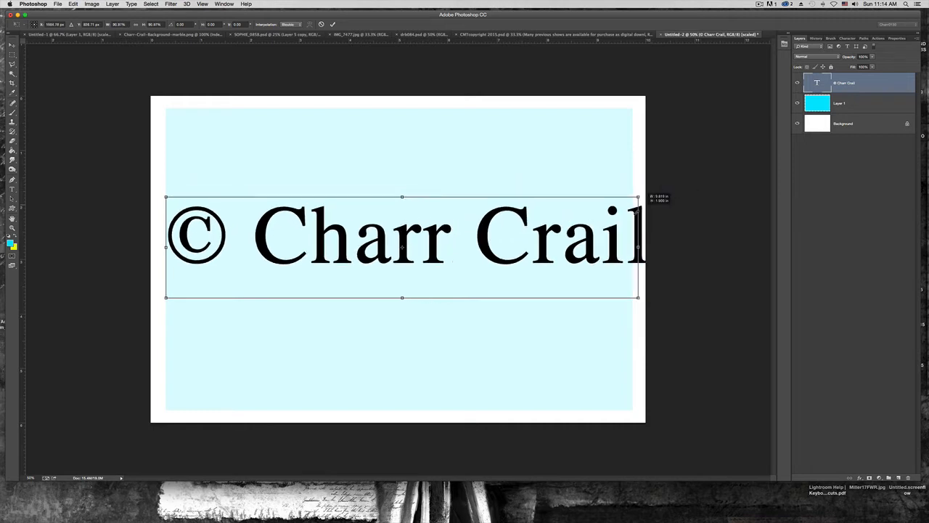
pyautogui.moveTo(638, 247); pyautogui.dragTo(606, 247)
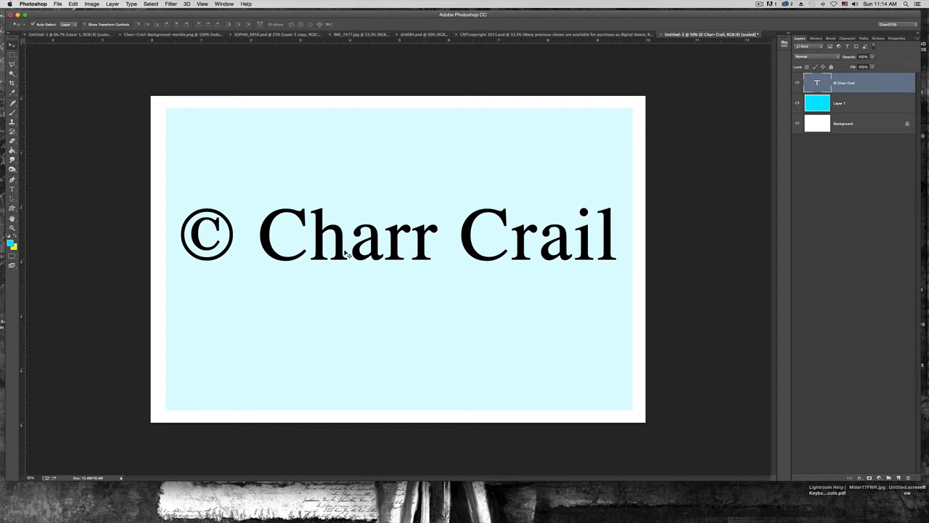
# Free Transform Layer 1 to stretch the cyan panel toward the canvas edges
pyautogui.click(857, 102)
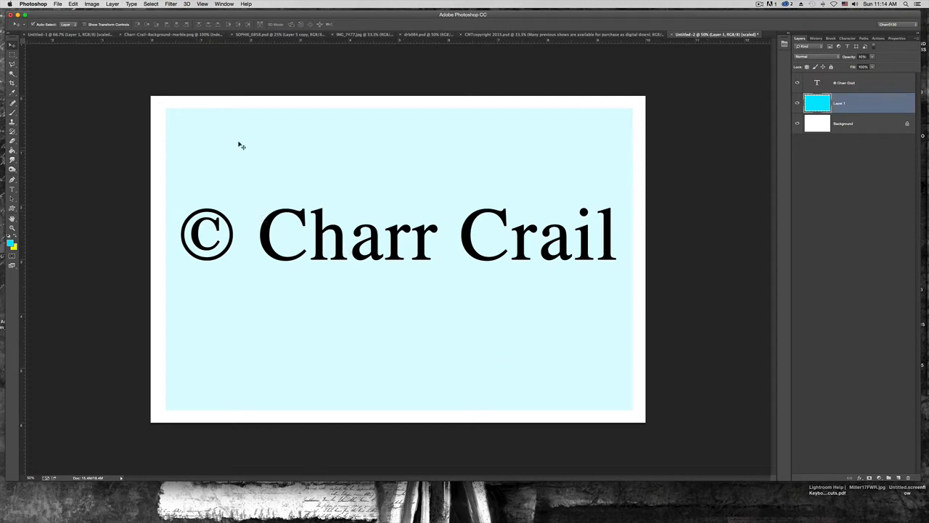
pyautogui.press('cmd+t')
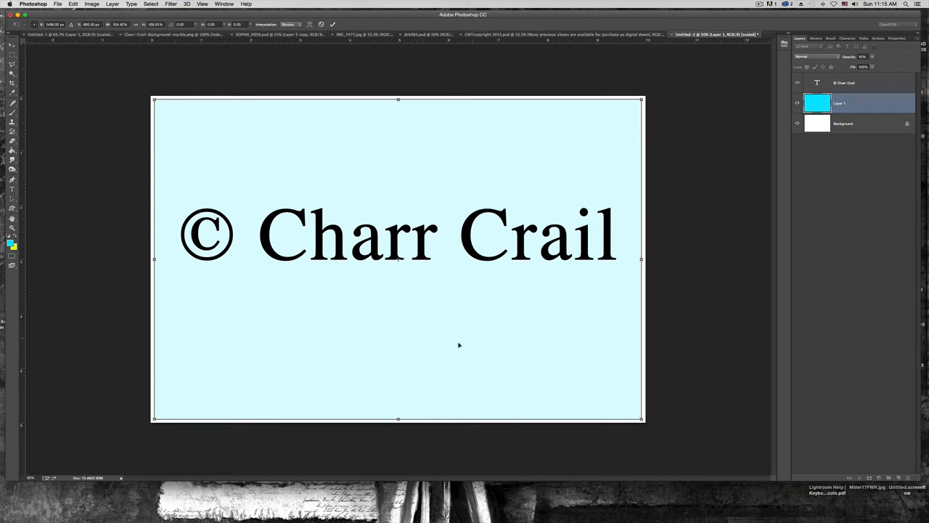
pyautogui.moveTo(464, 339)
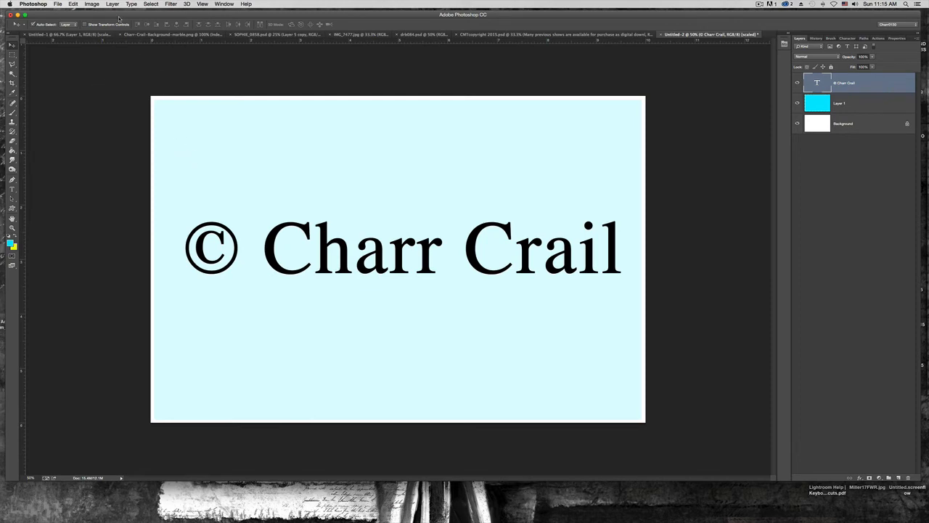
# Add Layer 2 above the text layer and drop the stray oval selection
pyautogui.click(112, 5)
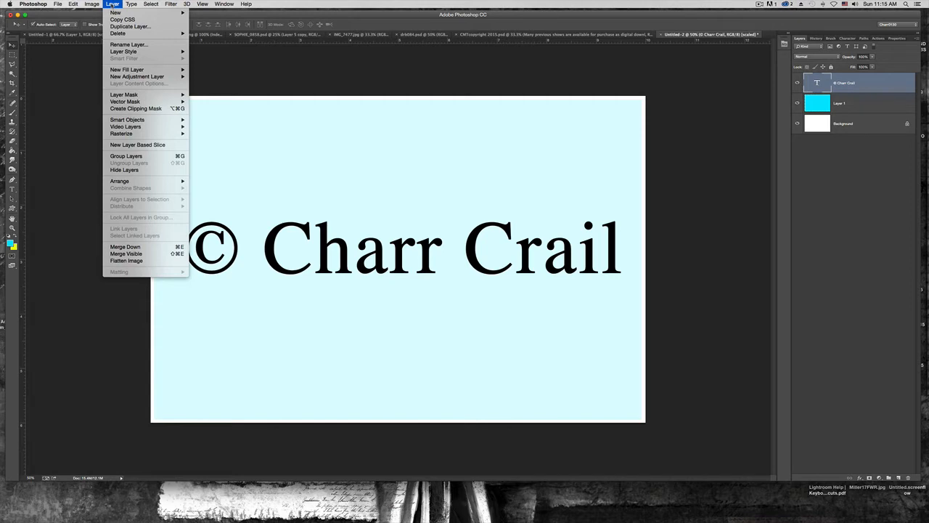
pyautogui.moveTo(115, 12)
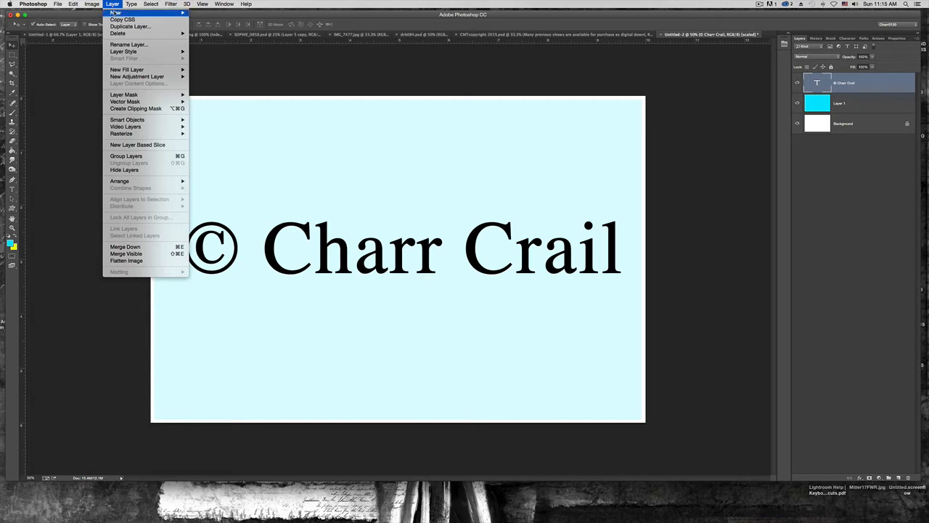
pyautogui.click(116, 12)
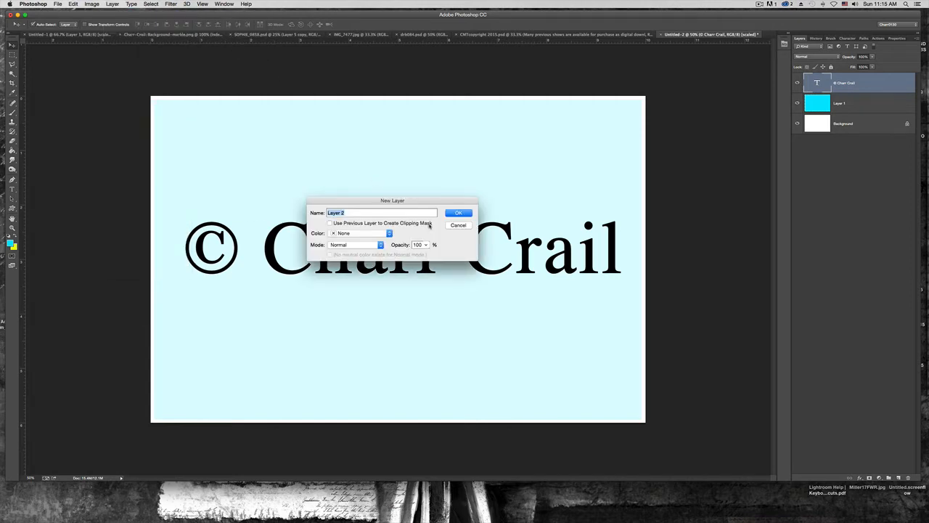
pyautogui.click(458, 212)
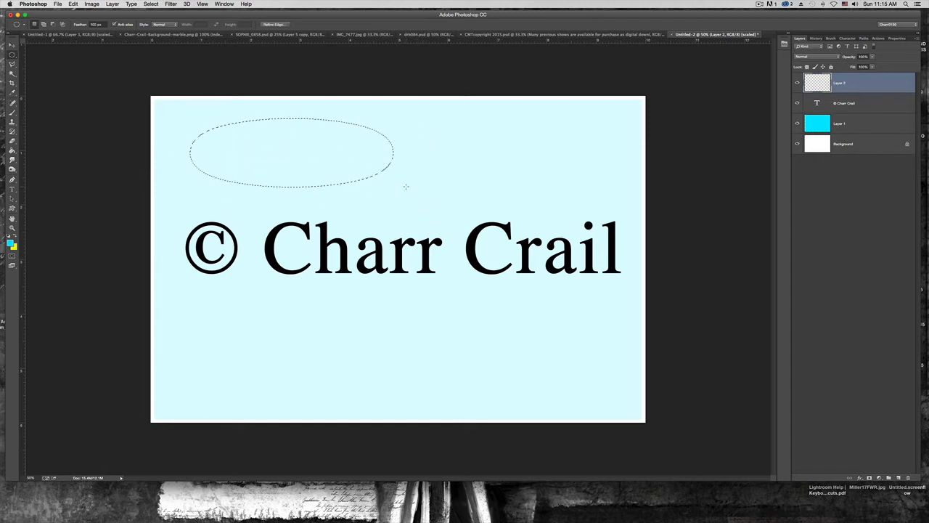
pyautogui.press('cmd+d')
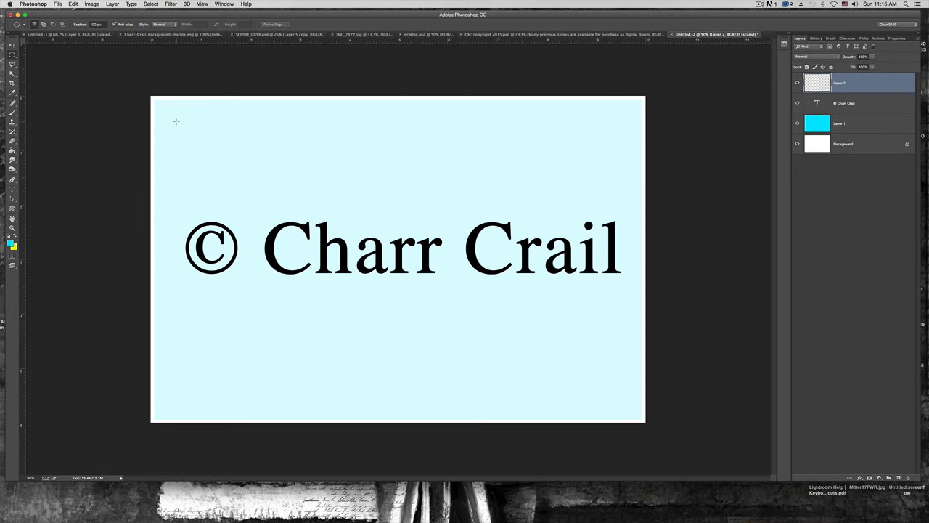
# Mark a large circle over the left side and choose a pale cyan paint colour
pyautogui.moveTo(176, 121); pyautogui.dragTo(403, 392)
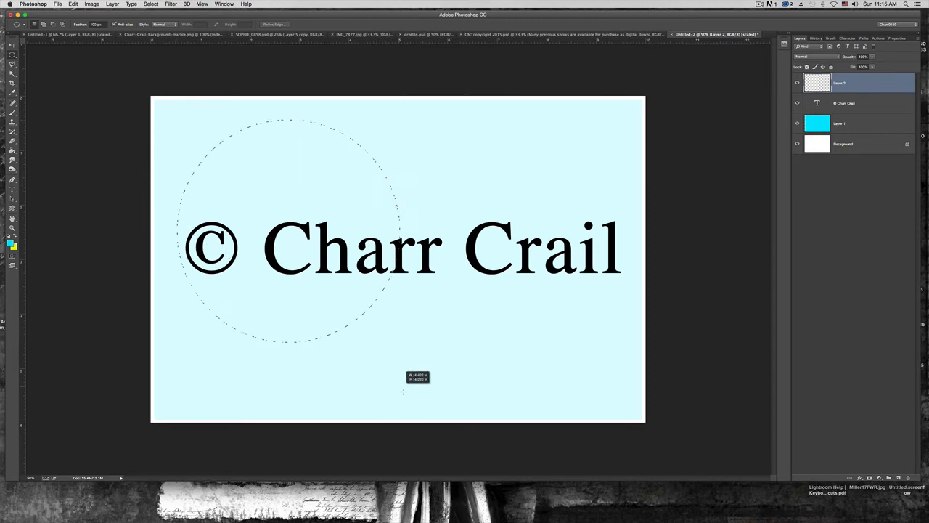
pyautogui.moveTo(404, 392); pyautogui.dragTo(461, 446)
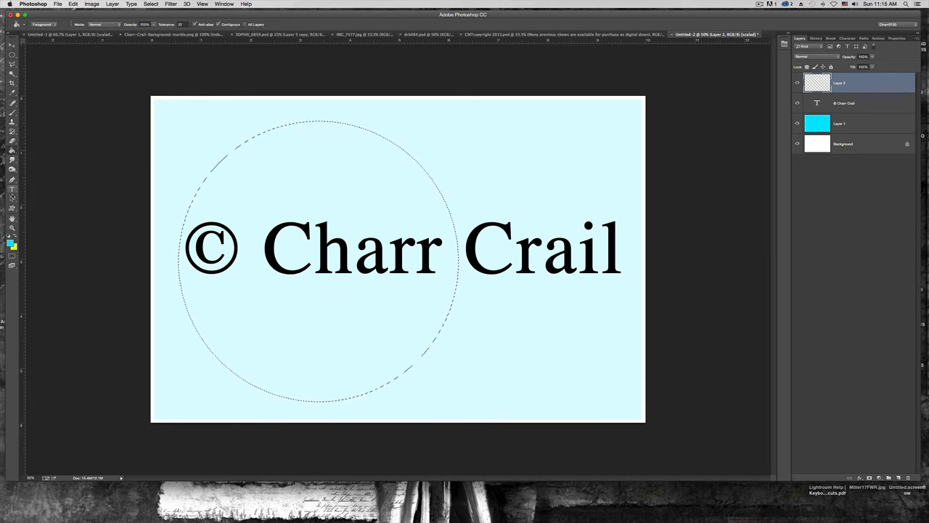
pyautogui.click(11, 242)
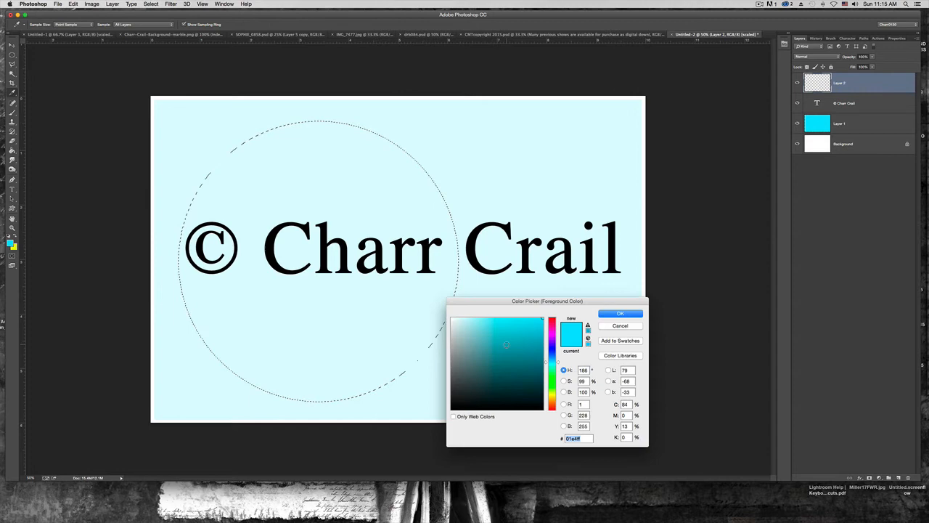
pyautogui.click(473, 319)
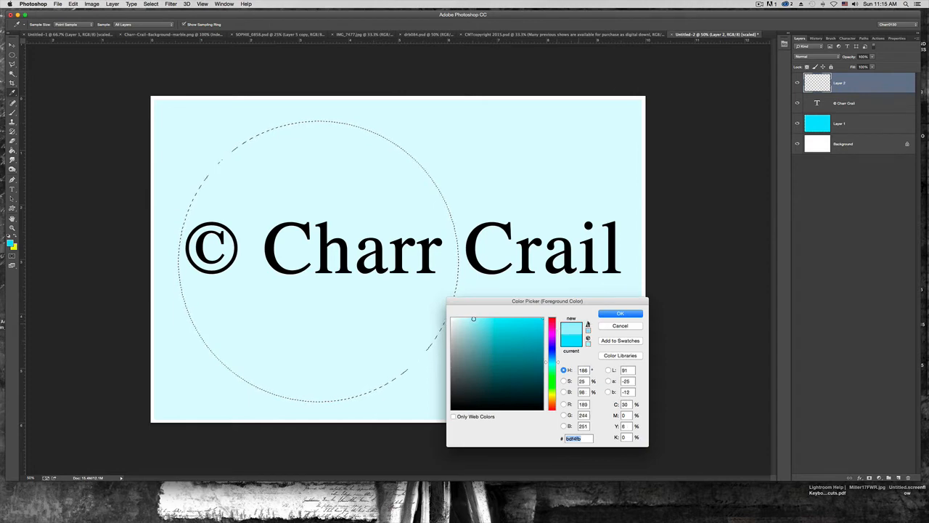
pyautogui.click(620, 313)
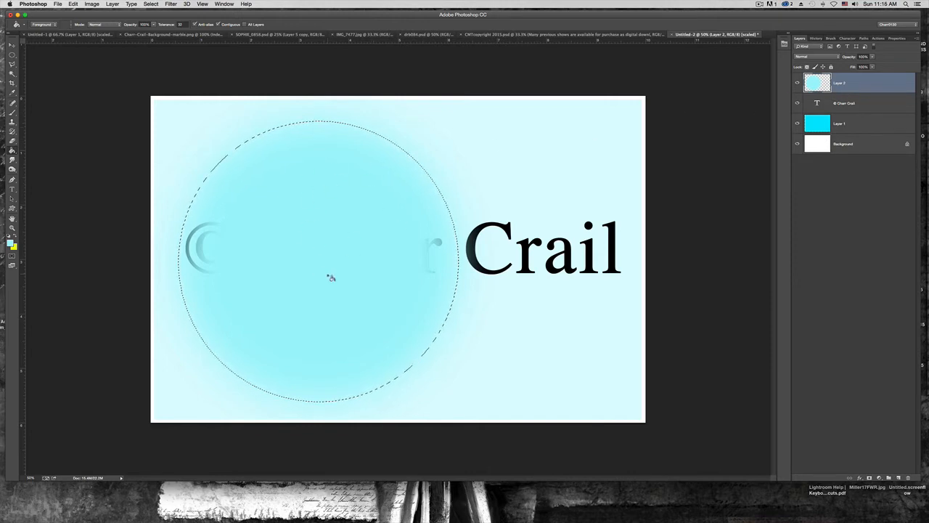
pyautogui.moveTo(316, 307)
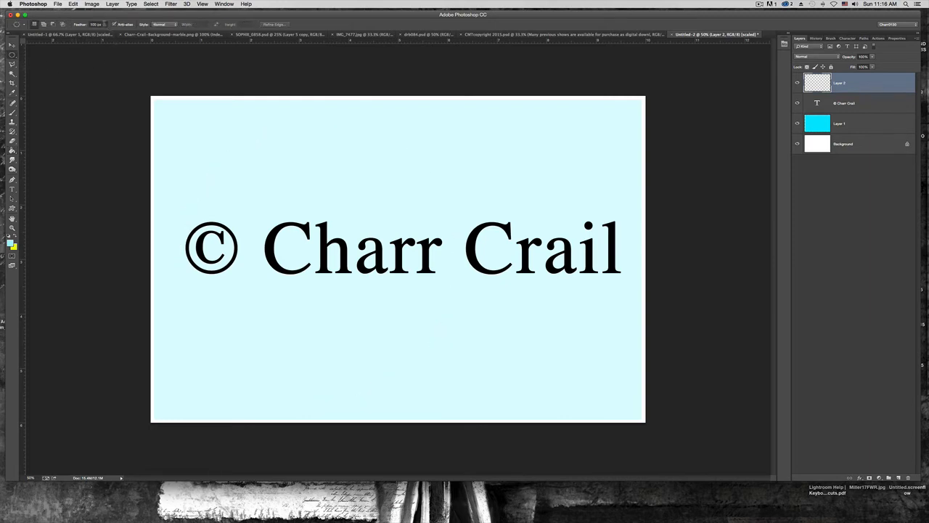
# Fill a hard-edged pale cyan circle and move Layer 2 beneath the text layer
pyautogui.click(95, 24)
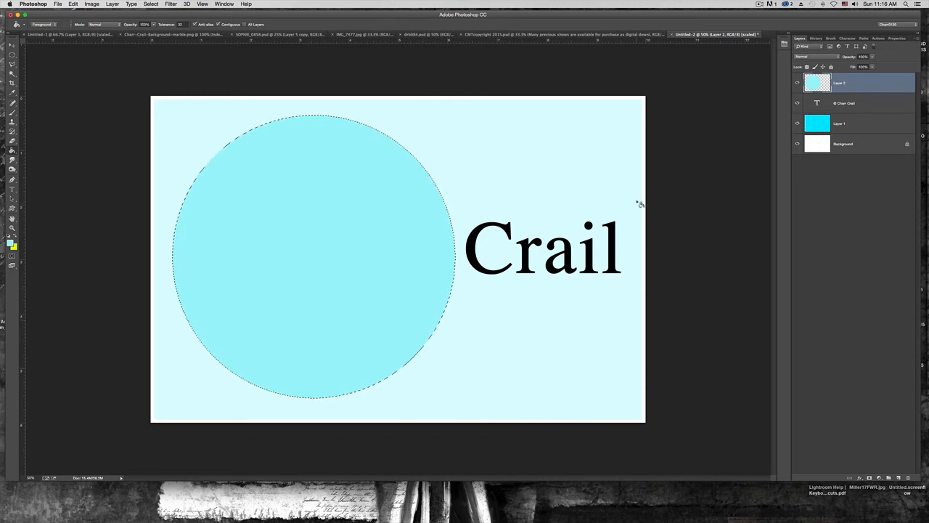
pyautogui.click(860, 124)
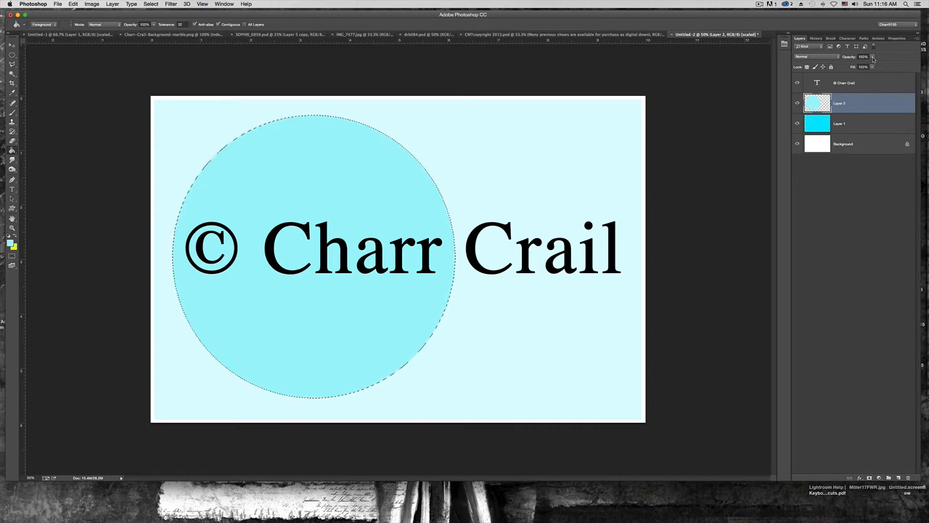
# Lower Layer 2's opacity and start another new layer from the Layer menu
pyautogui.click(874, 57)
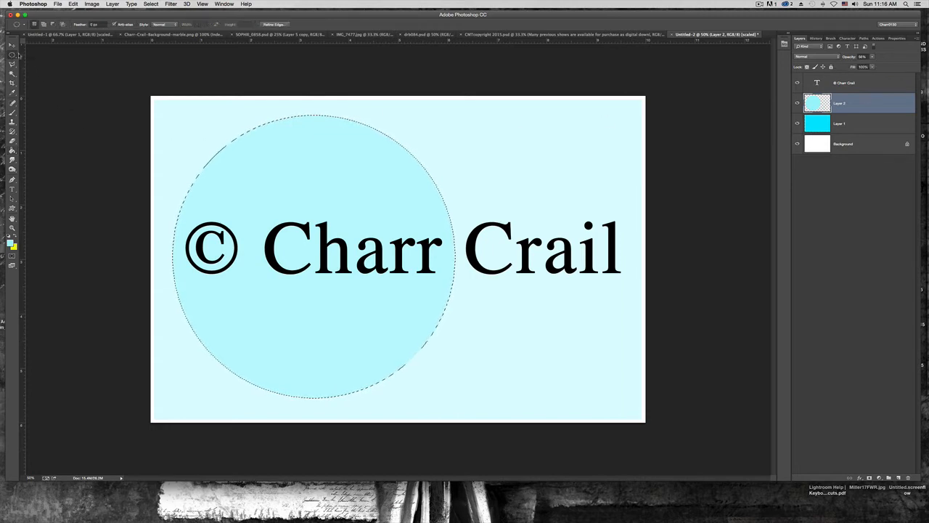
pyautogui.click(112, 4)
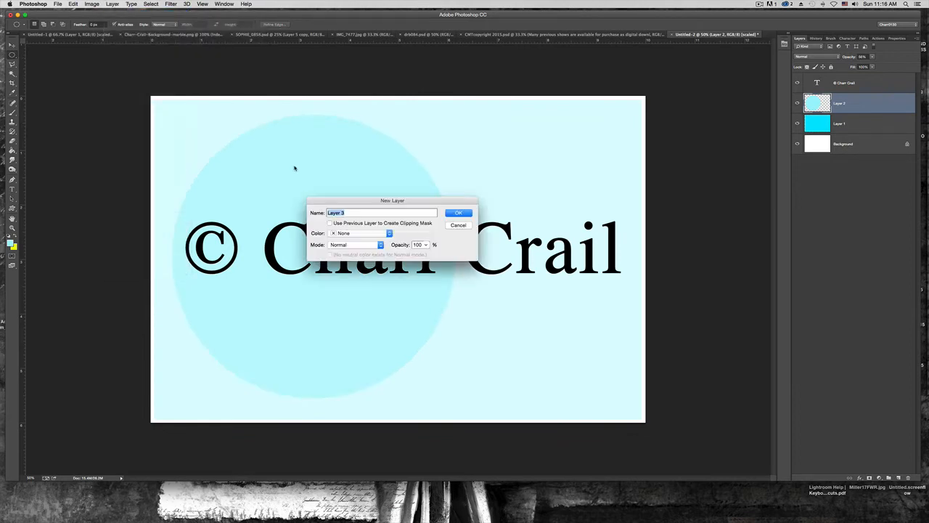
# Create Layer 3, set the paint colour to bright yellow, and select the Move tool
pyautogui.click(458, 212)
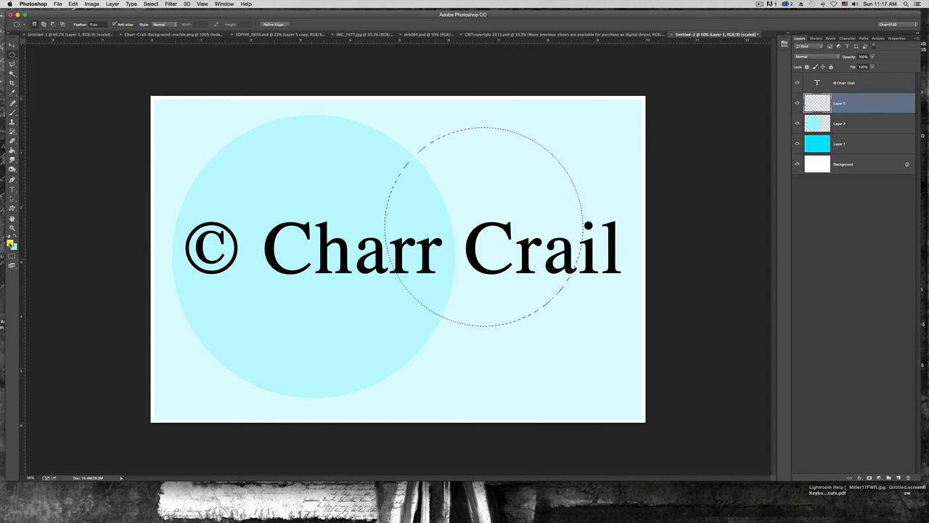
pyautogui.click(9, 240)
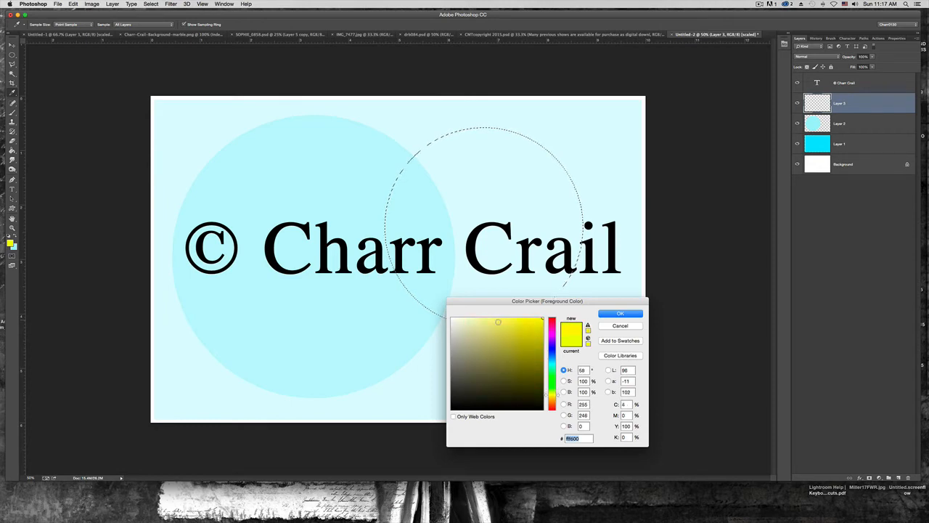
pyautogui.click(620, 313)
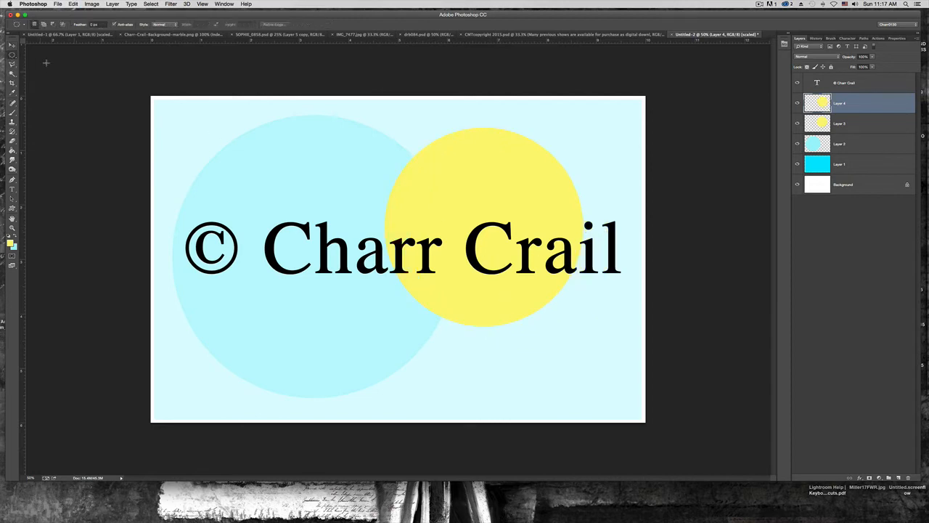
pyautogui.click(11, 45)
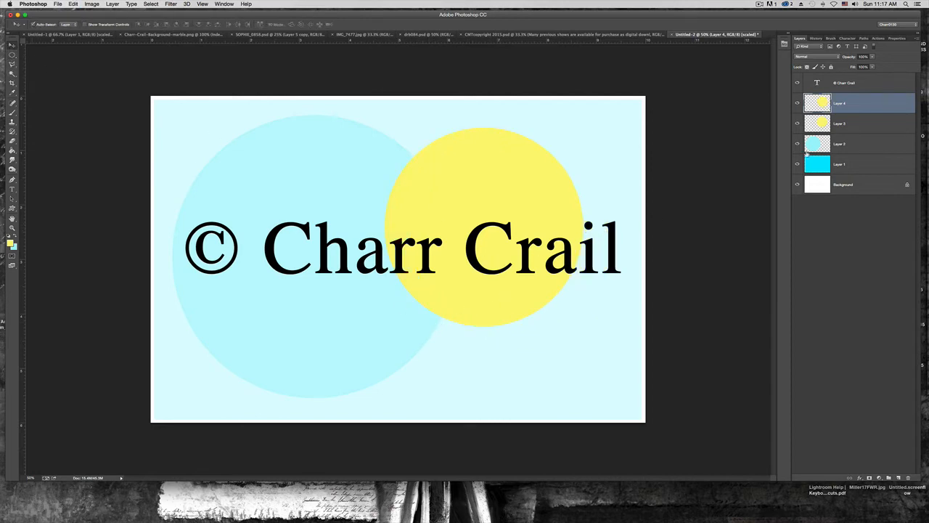
# Drag the yellow circle copy down-right, scale it smaller, and nudge it toward the bottom-right corner
pyautogui.moveTo(472, 211); pyautogui.dragTo(523, 305)
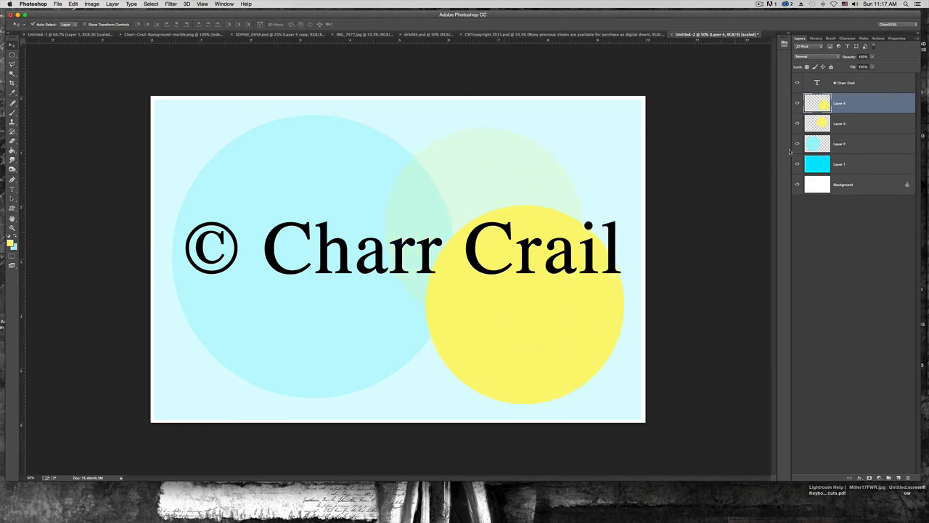
pyautogui.click(797, 103)
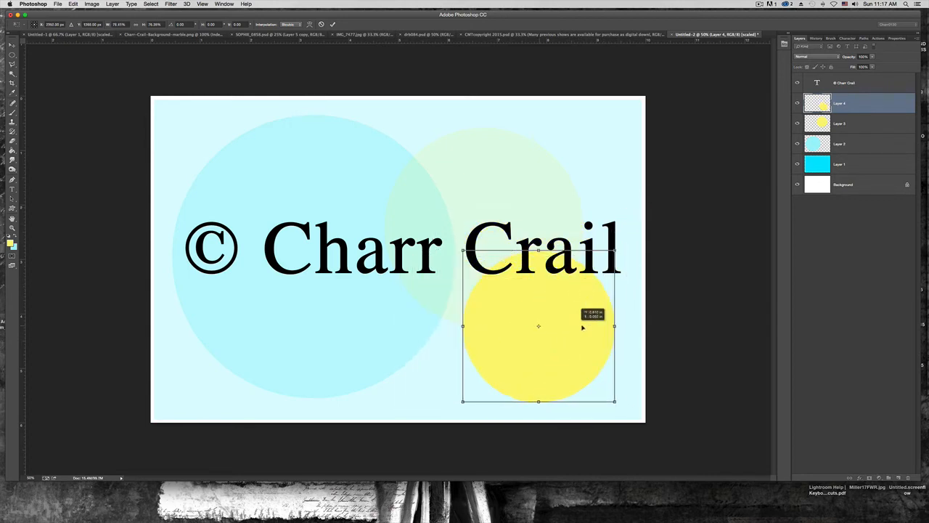
pyautogui.moveTo(538, 326); pyautogui.dragTo(560, 327)
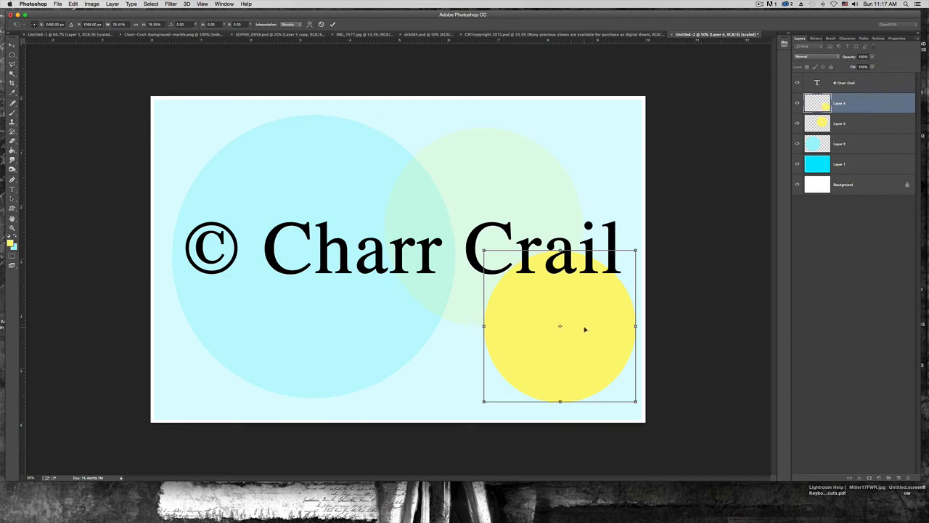
pyautogui.moveTo(636, 326); pyautogui.dragTo(561, 325)
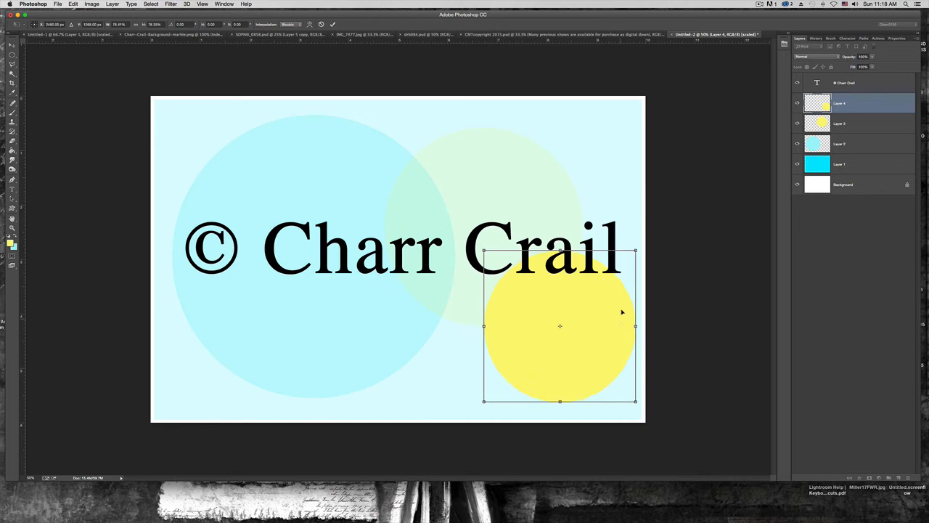
pyautogui.moveTo(630, 299)
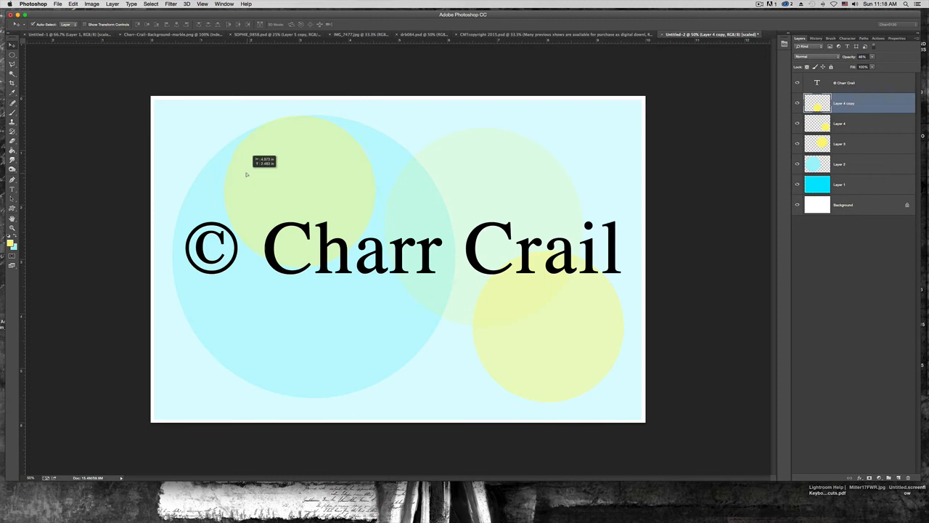
pyautogui.moveTo(247, 174); pyautogui.dragTo(233, 287)
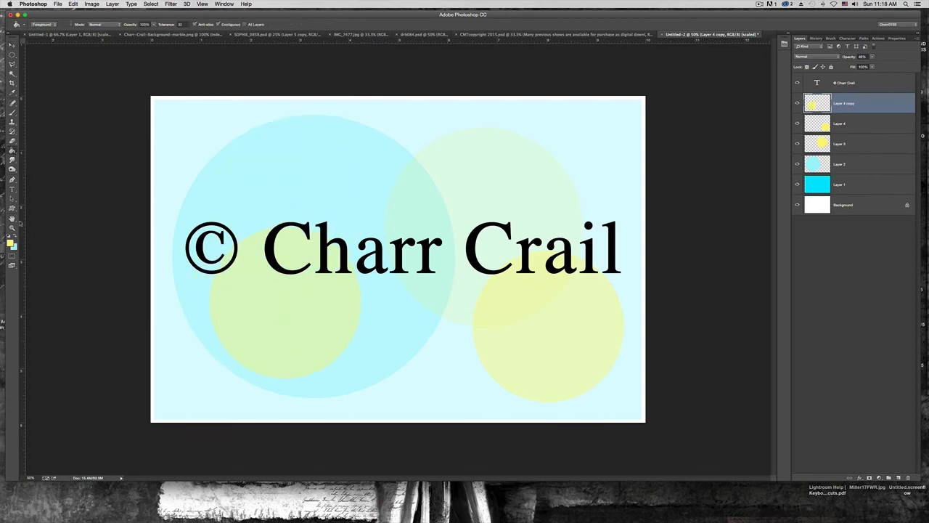
pyautogui.click(10, 241)
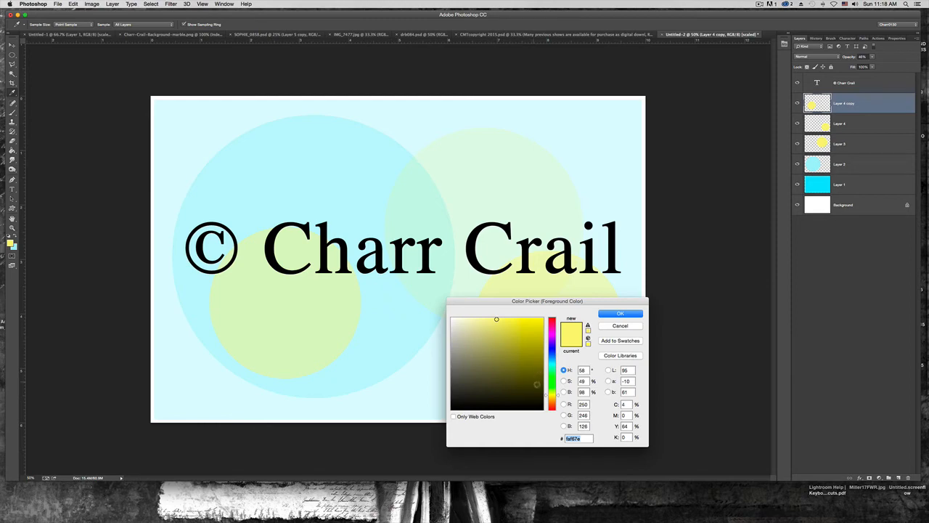
pyautogui.click(620, 313)
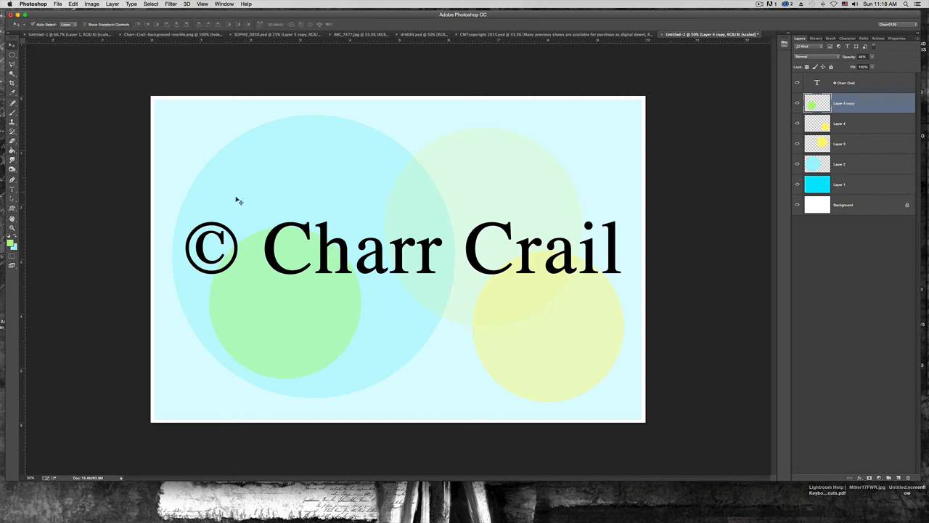
pyautogui.moveTo(234, 201)
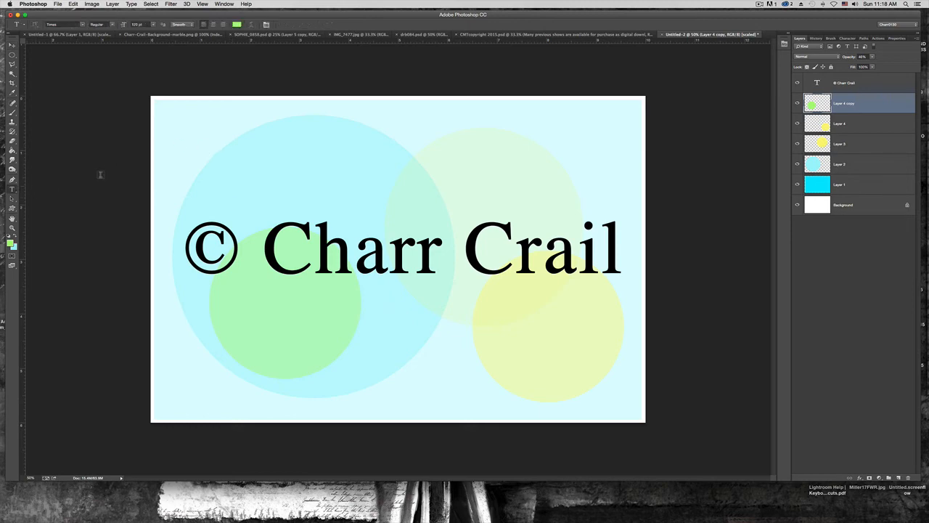
# Type 'Photography' in black at a much smaller size and place it just above the copyright name
pyautogui.click(240, 138)
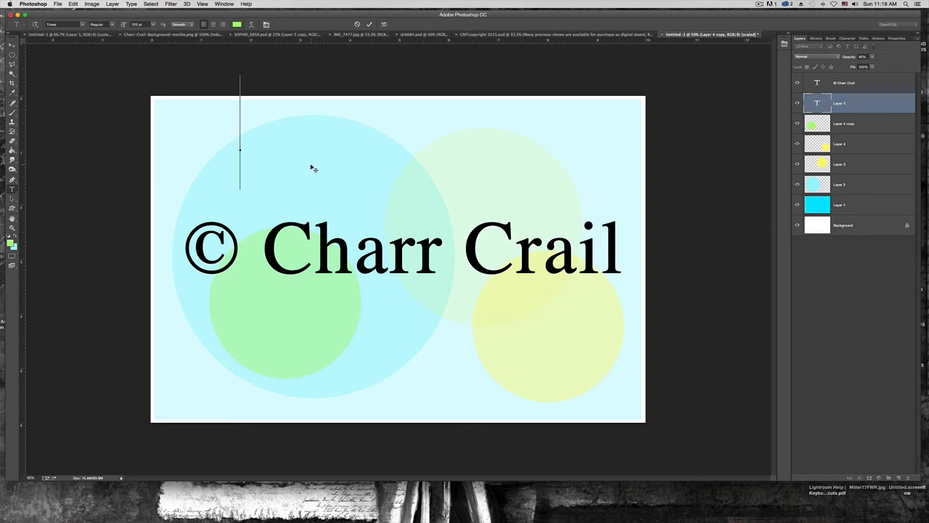
pyautogui.write('Ph')
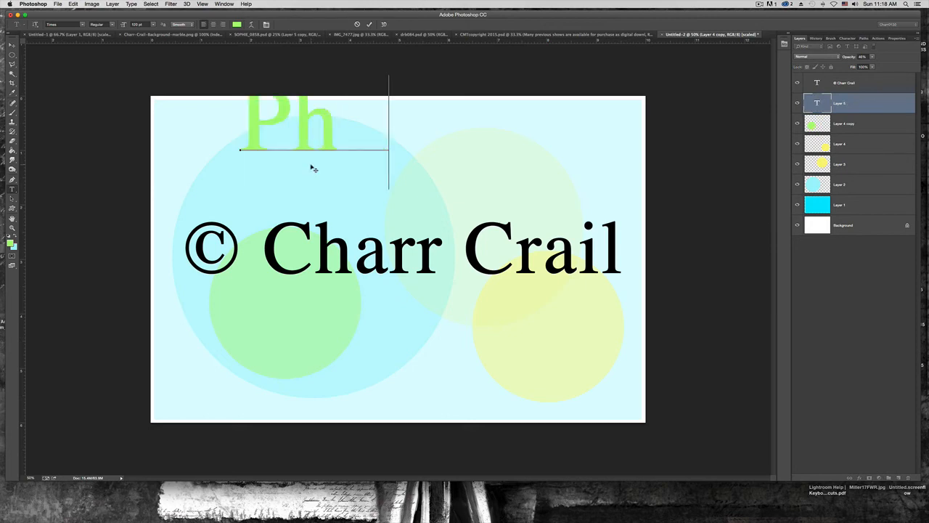
pyautogui.write('otograp')
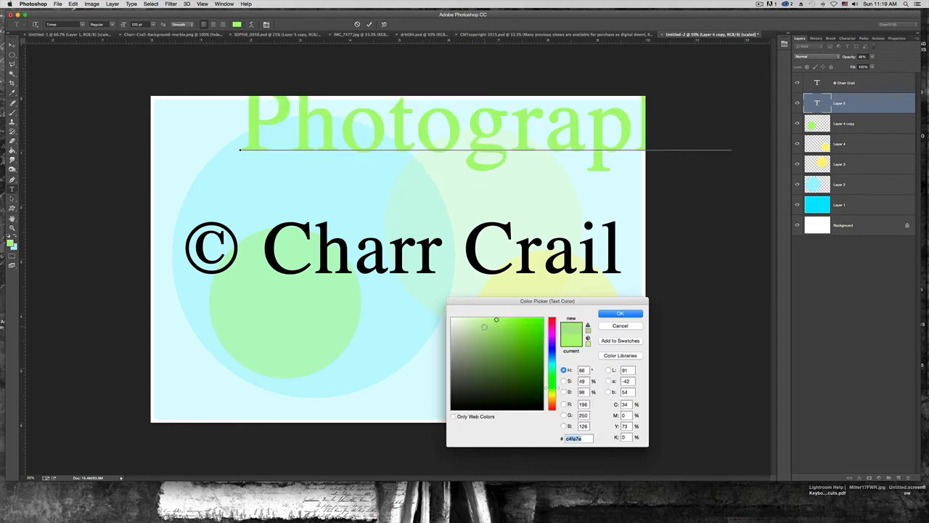
pyautogui.click(620, 313)
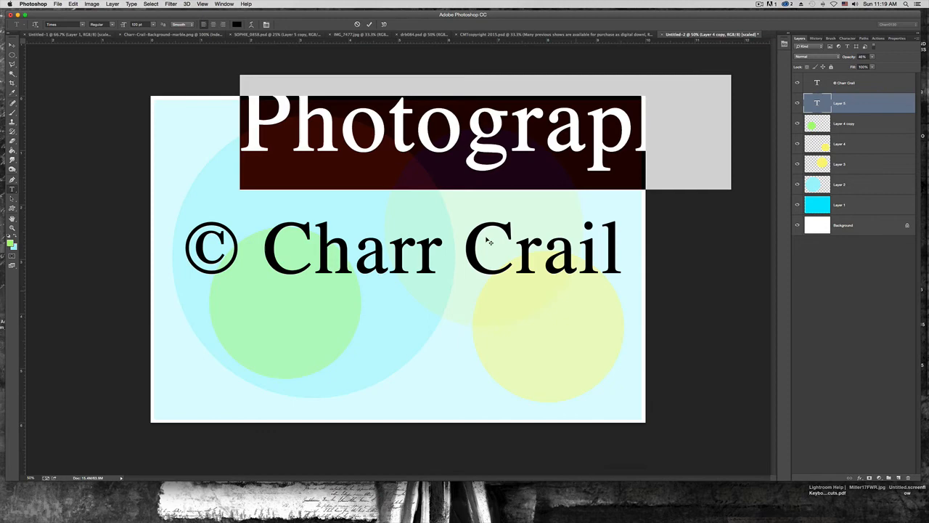
pyautogui.click(143, 25)
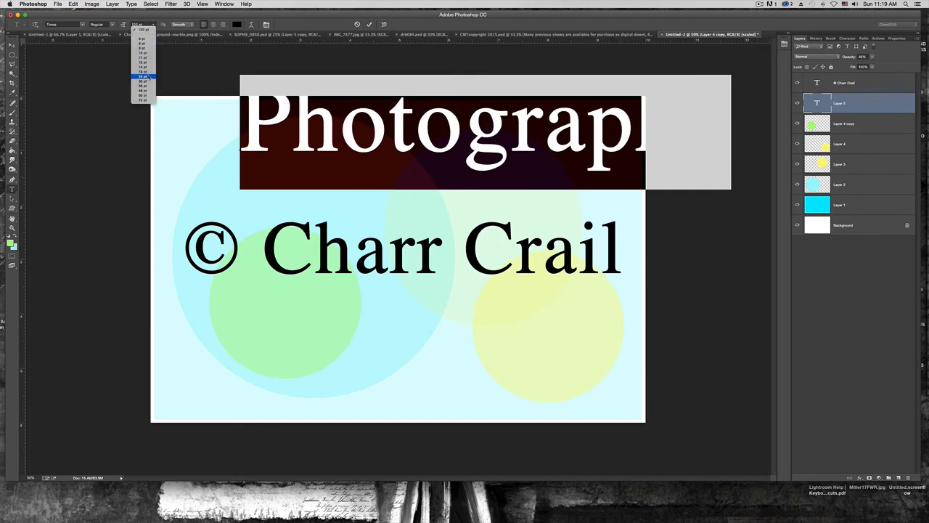
pyautogui.click(143, 76)
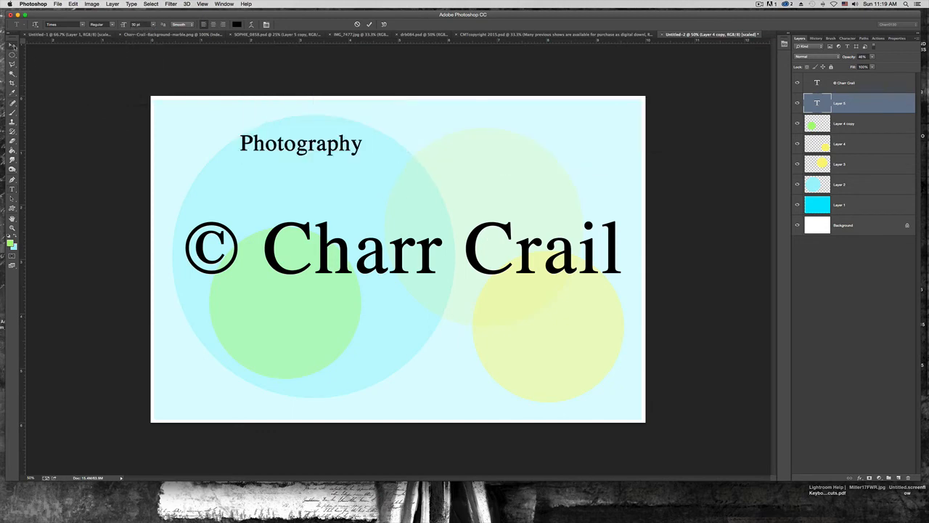
pyautogui.moveTo(301, 143); pyautogui.dragTo(288, 200)
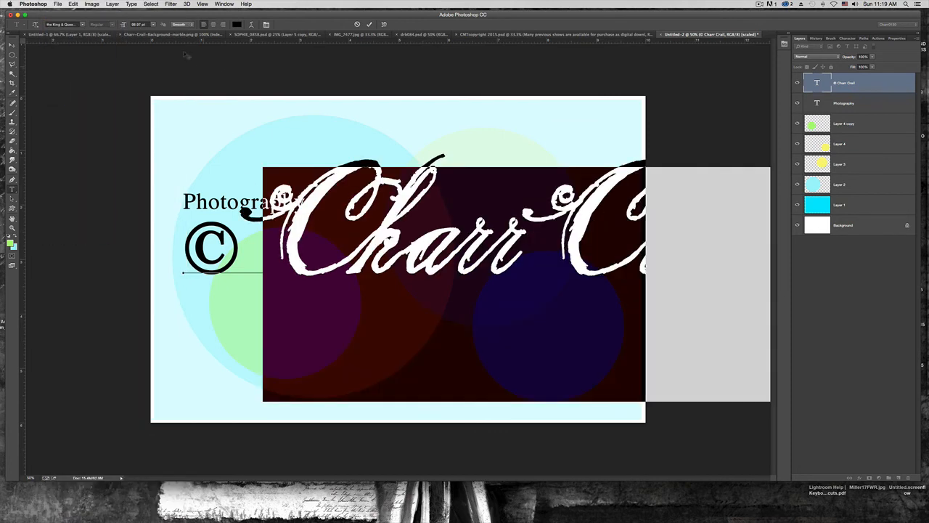
# Resize the script 'Charr Crail' text larger so it spans the canvas beside the © symbol
pyautogui.click(143, 25)
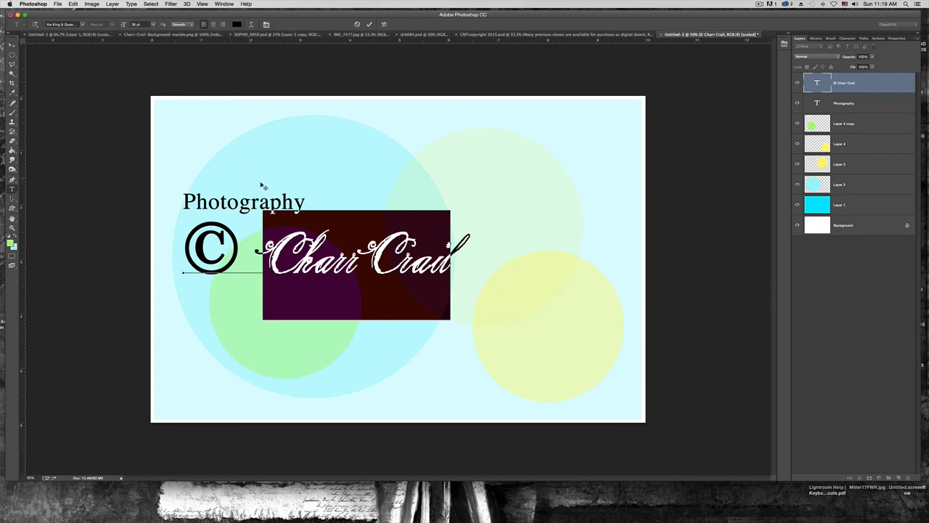
pyautogui.click(144, 25)
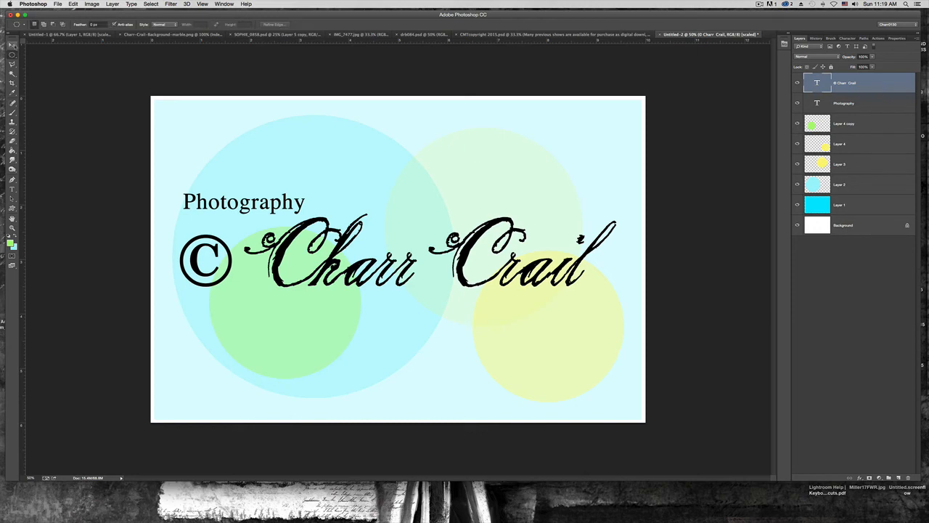
pyautogui.click(844, 103)
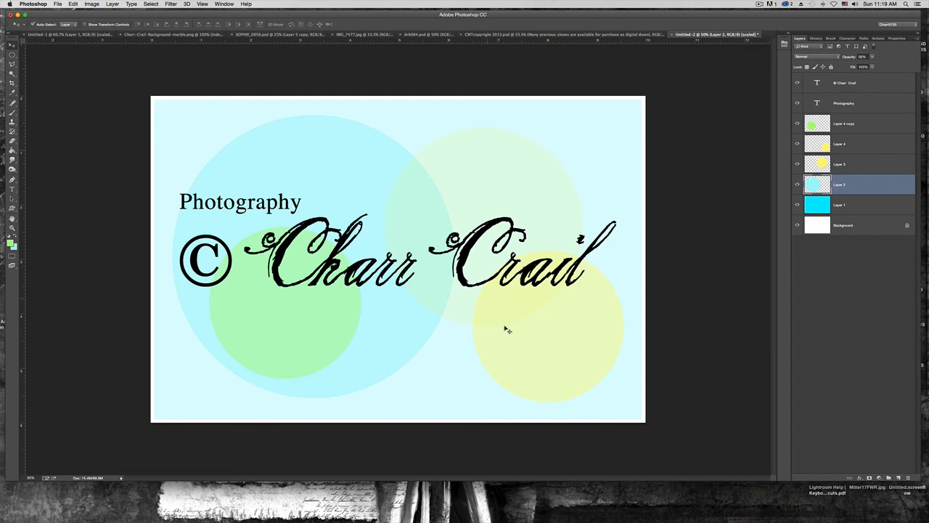
# Select the yellow, green and Photography layers in turn, then hide the white background
pyautogui.click(853, 164)
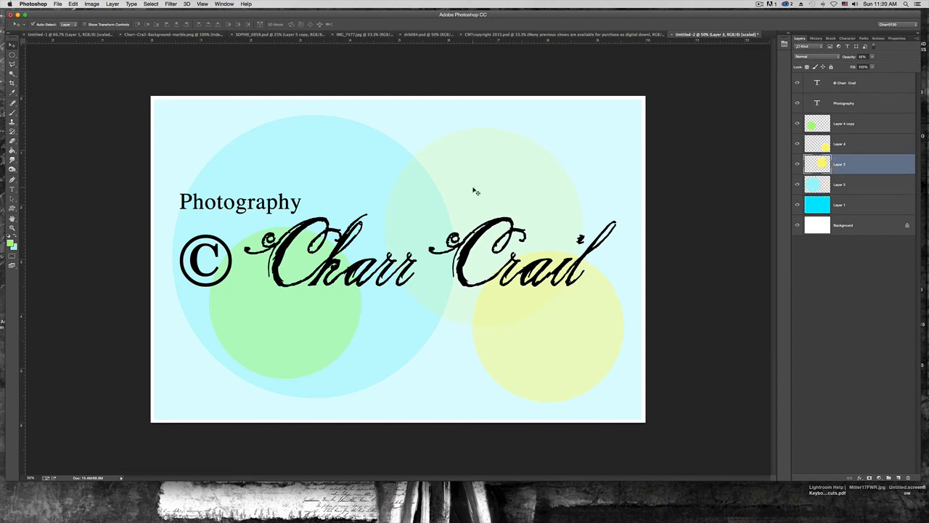
pyautogui.click(845, 123)
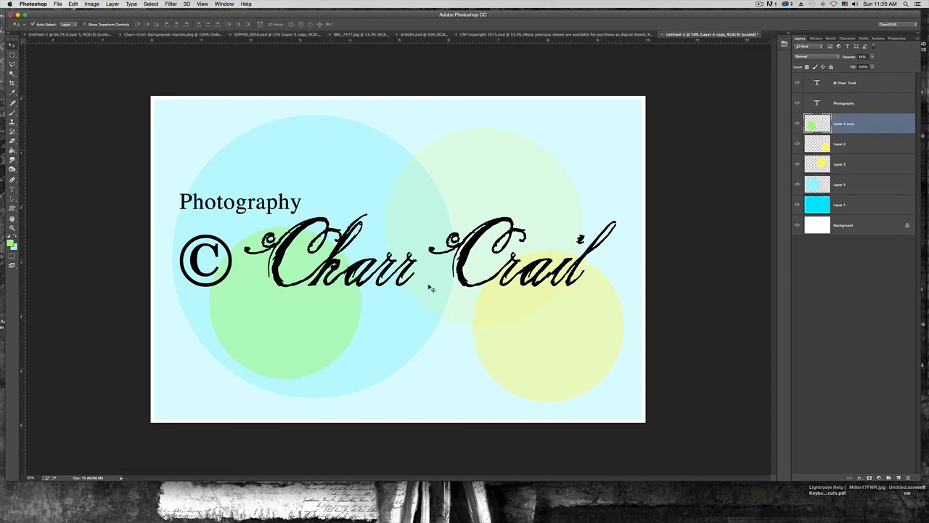
pyautogui.click(842, 143)
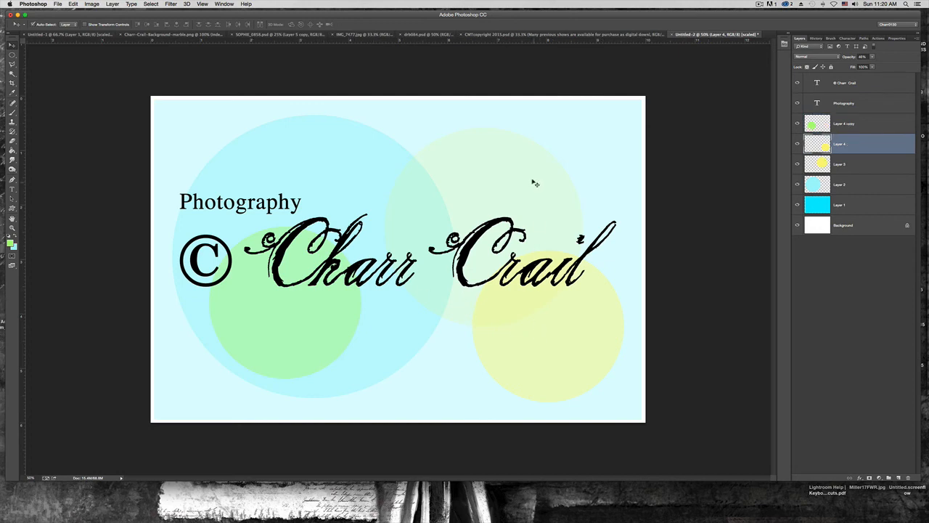
pyautogui.click(844, 103)
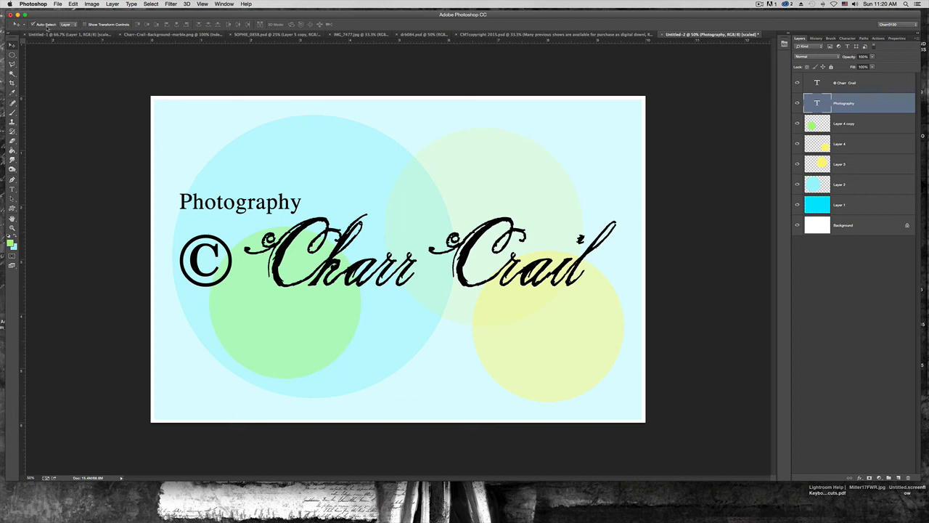
pyautogui.moveTo(45, 142)
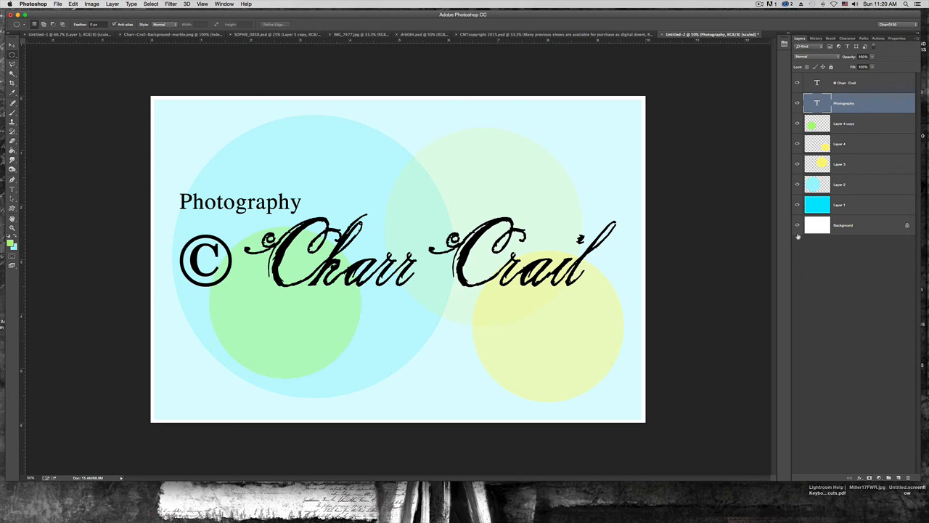
pyautogui.click(797, 225)
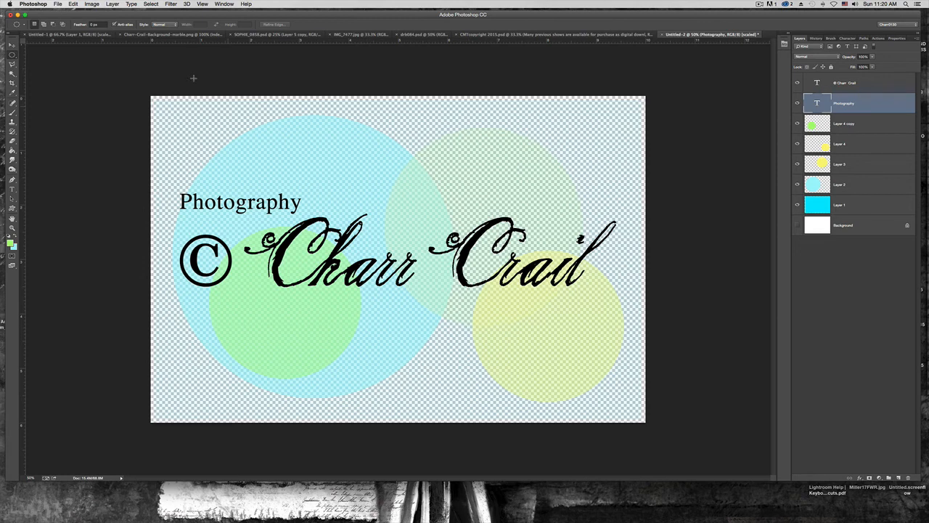
# Save the logo as charrlogosample.psd, accepting the compatibility option
pyautogui.click(58, 4)
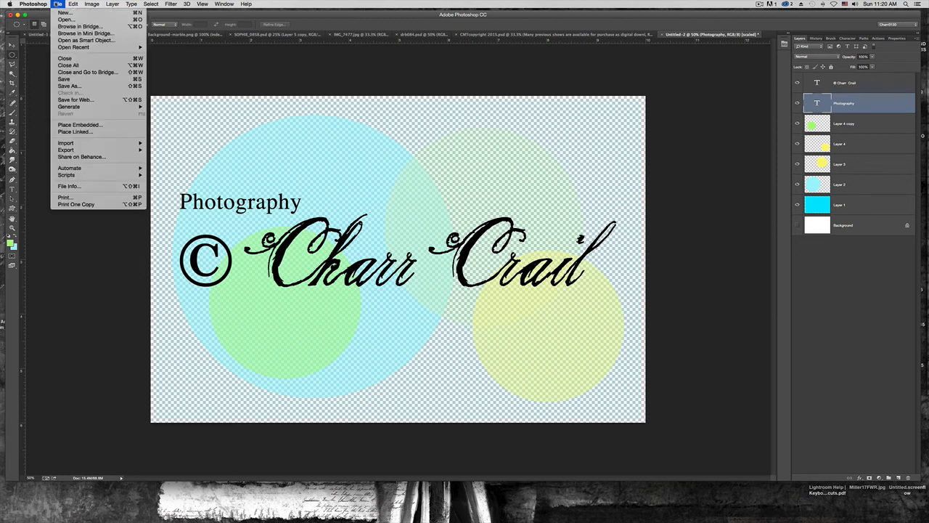
pyautogui.moveTo(69, 85)
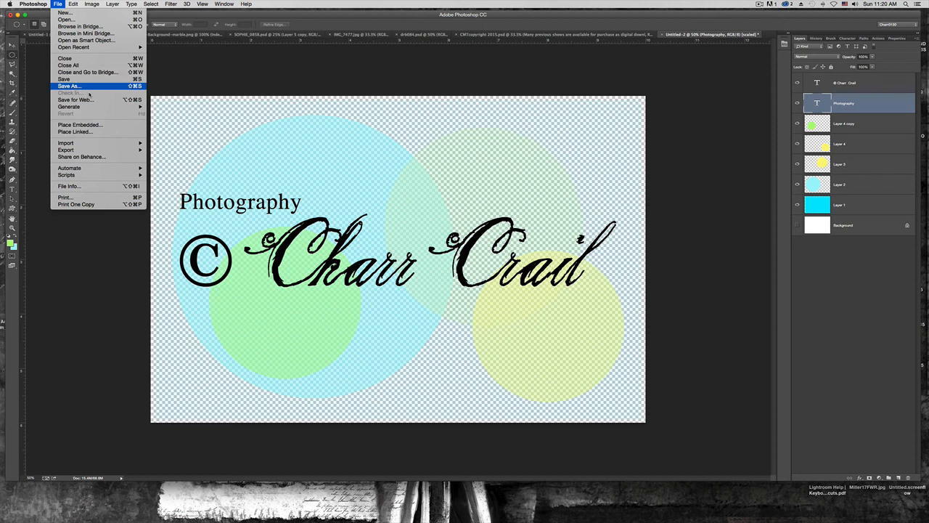
pyautogui.click(69, 85)
pyautogui.write('charrlogosample.psd')
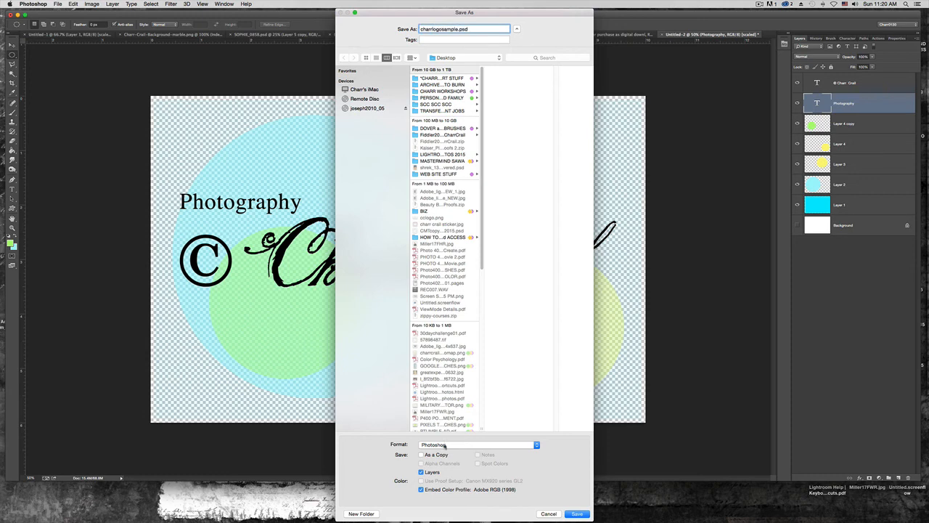
pyautogui.click(577, 513)
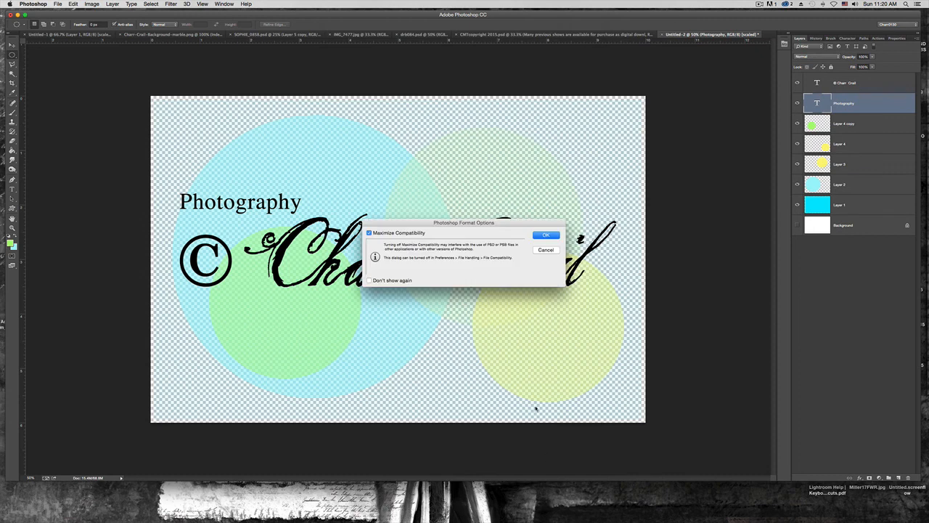
pyautogui.click(546, 235)
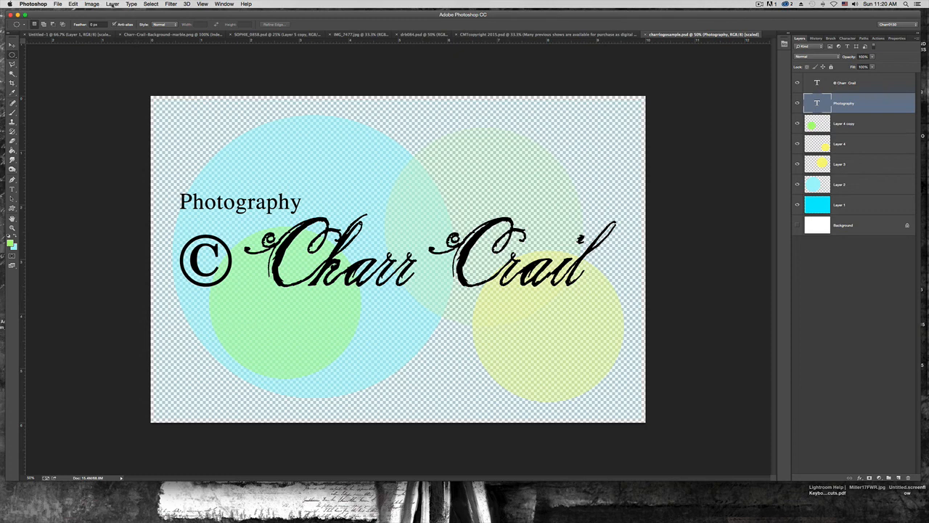
# Save a copy as charrlogosample.png in PNG format with default PNG options
pyautogui.click(57, 5)
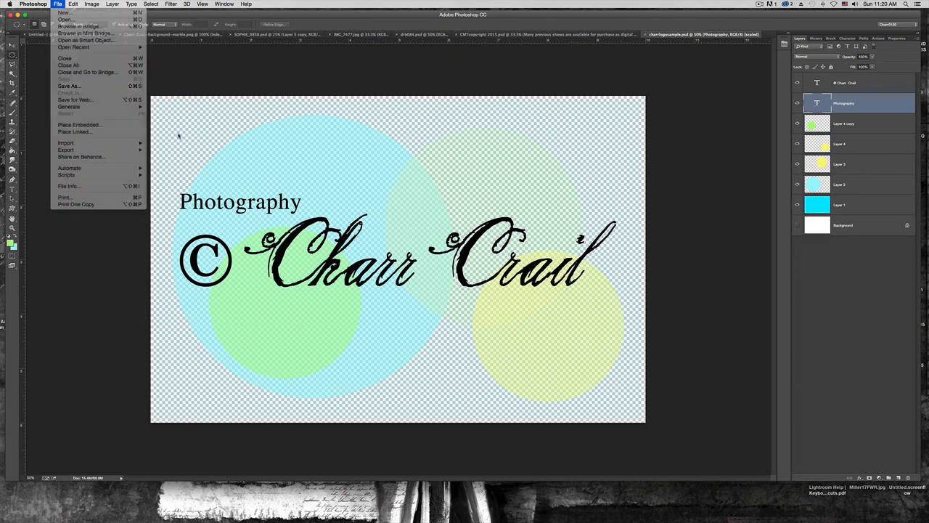
pyautogui.click(68, 86)
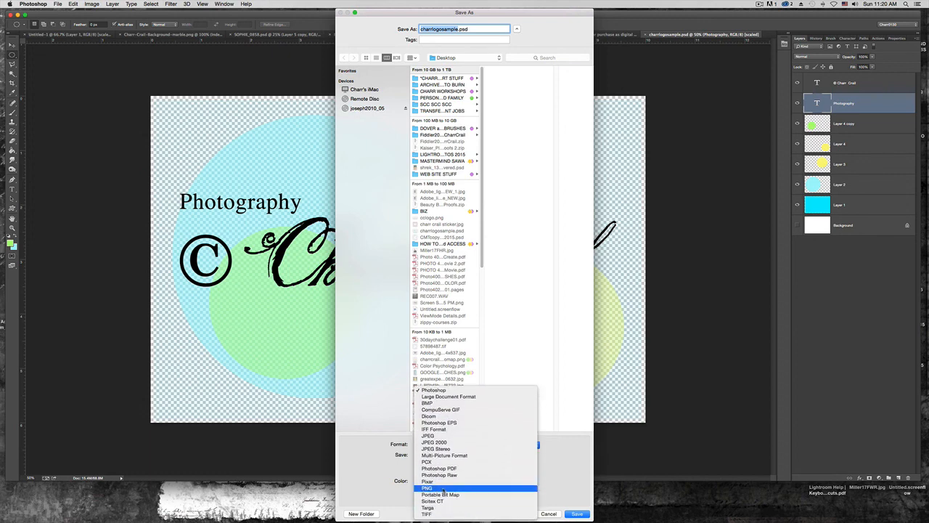
pyautogui.click(427, 487)
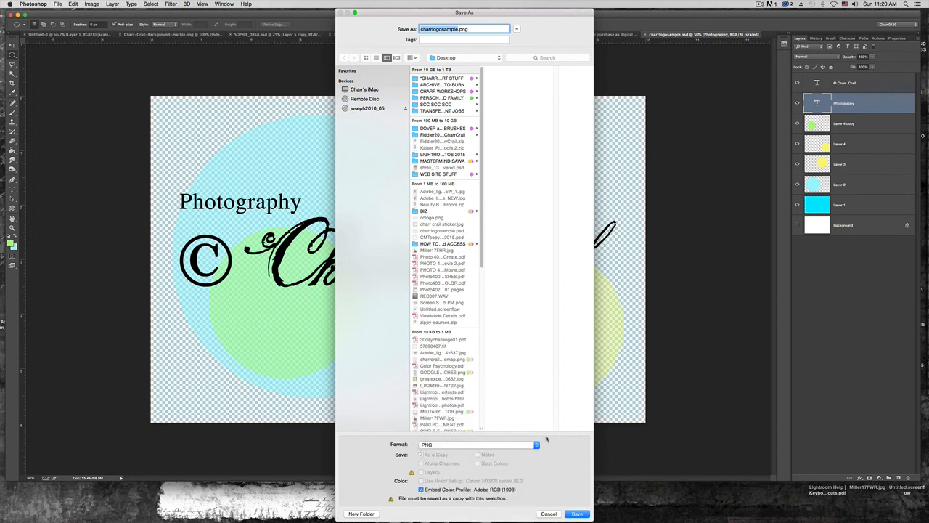
pyautogui.click(576, 513)
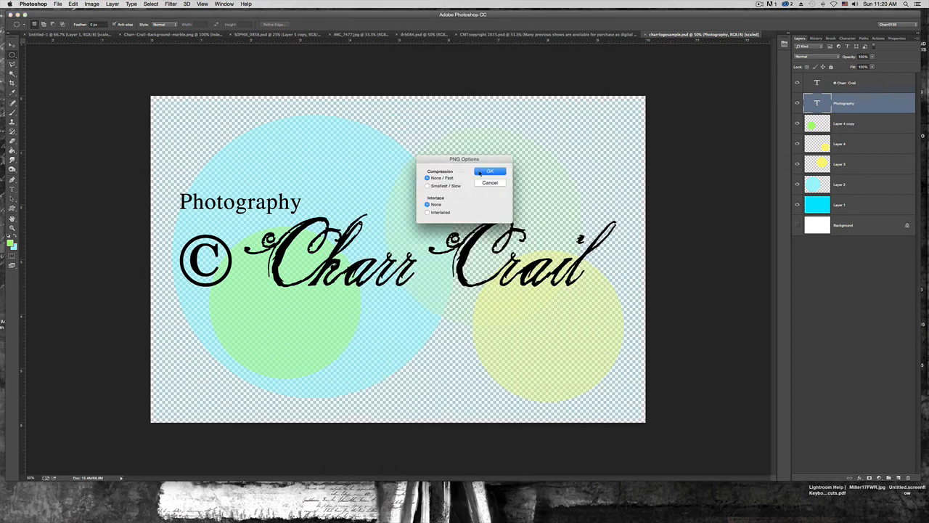
pyautogui.click(490, 170)
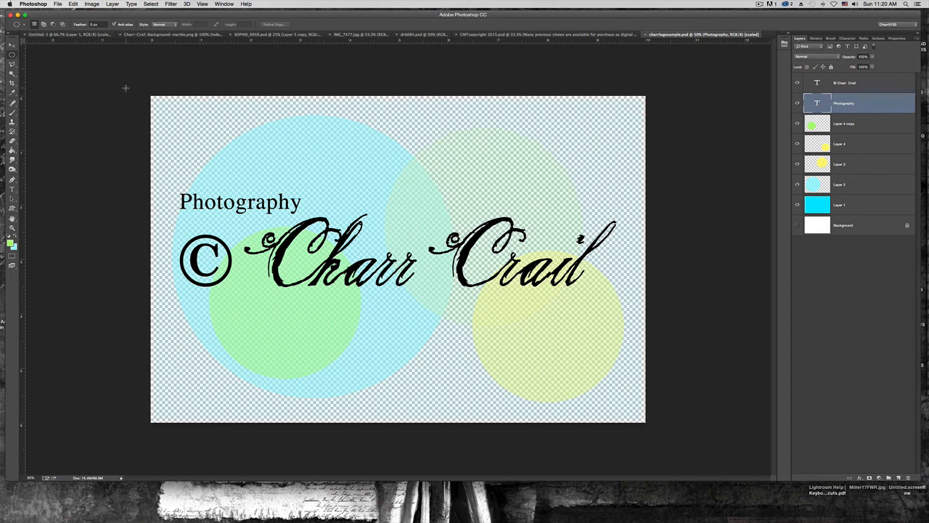